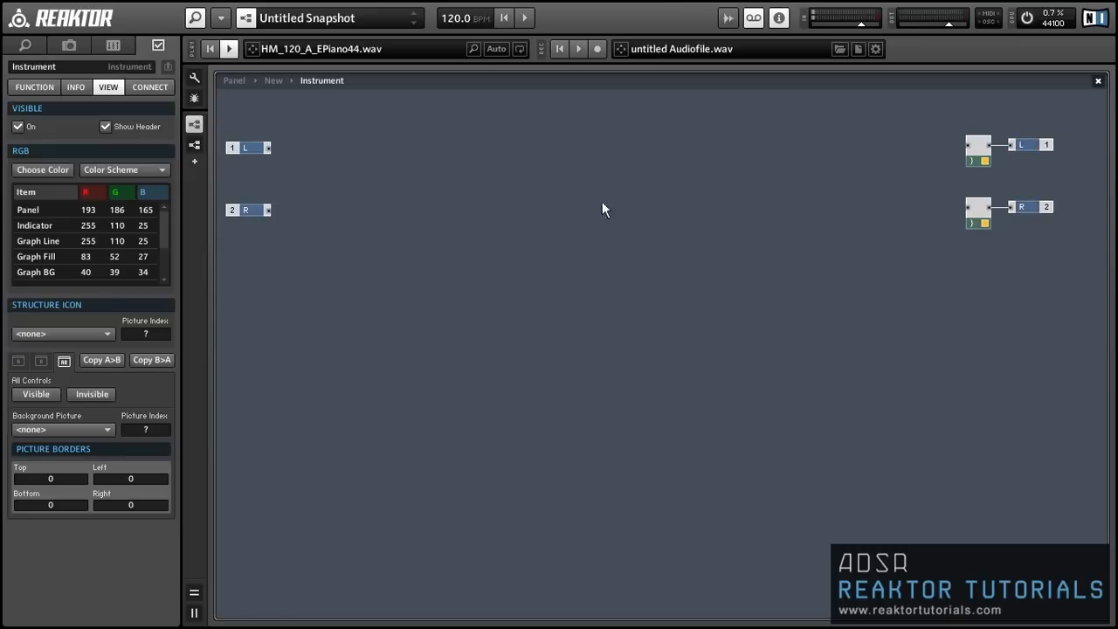
pyautogui.moveTo(568, 210)
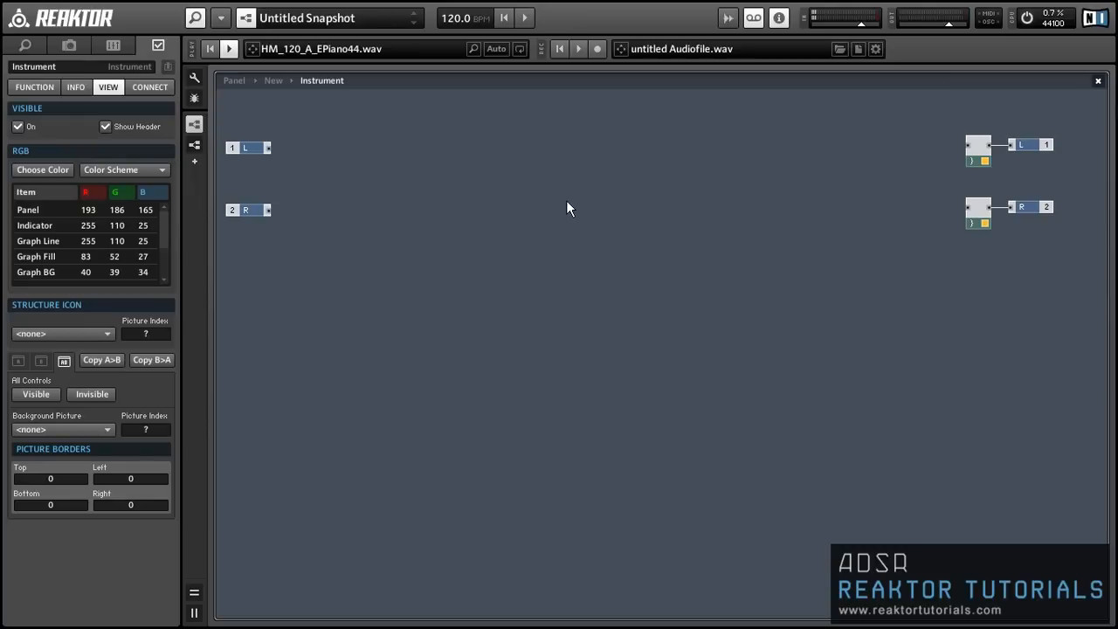
# Add an empty macro, go inside, and wire its input port into a new Send module
pyautogui.rightClick(567, 207)
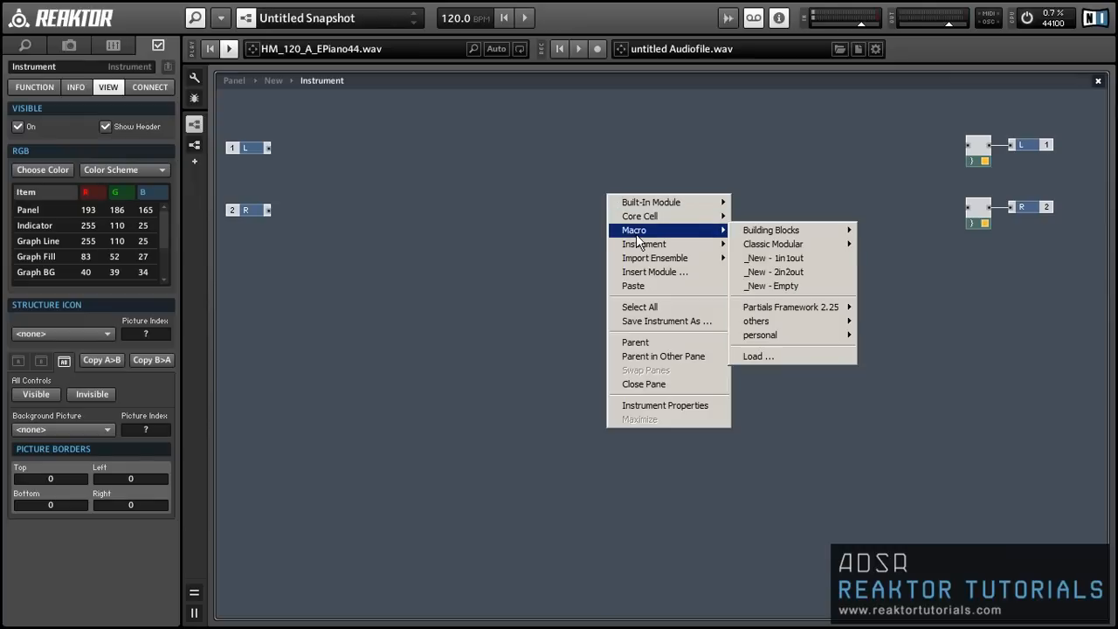
pyautogui.click(772, 285)
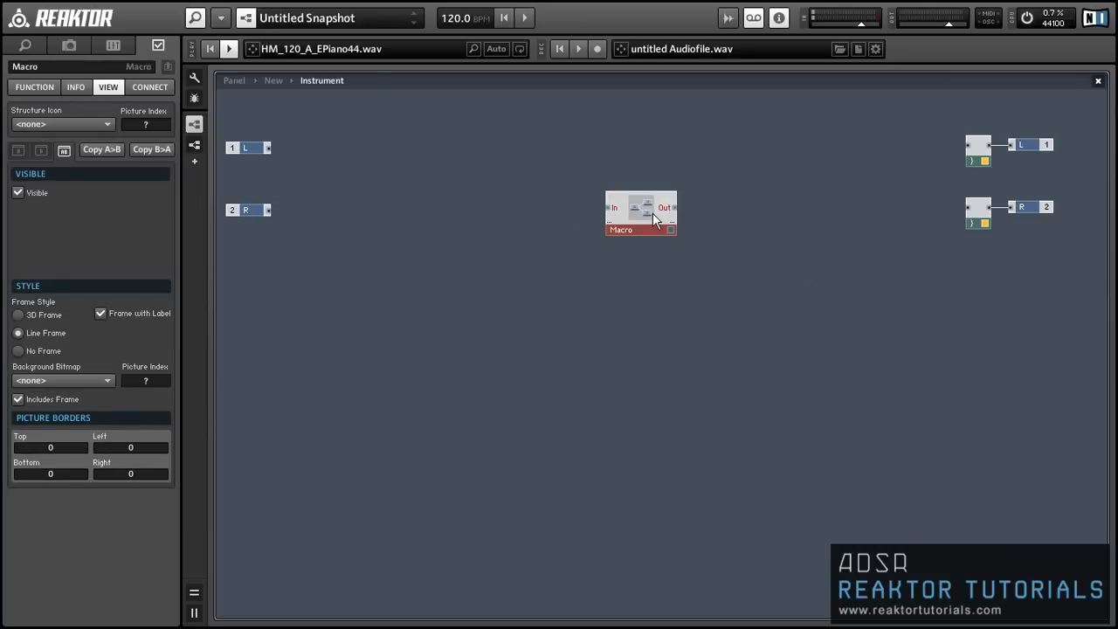
pyautogui.doubleClick(641, 212)
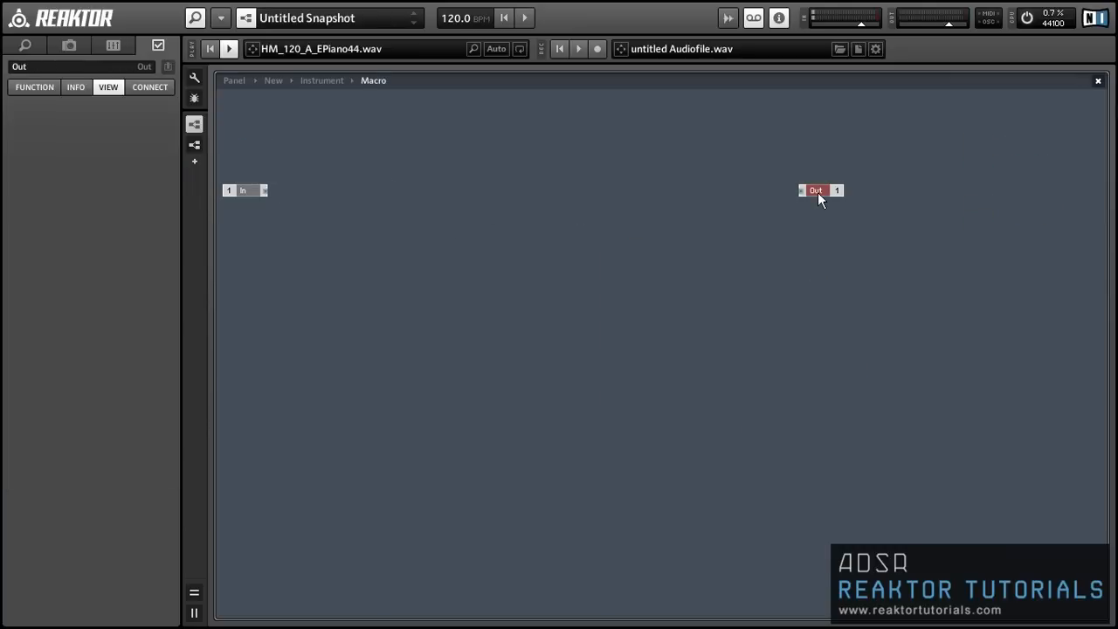
pyautogui.rightClick(385, 166)
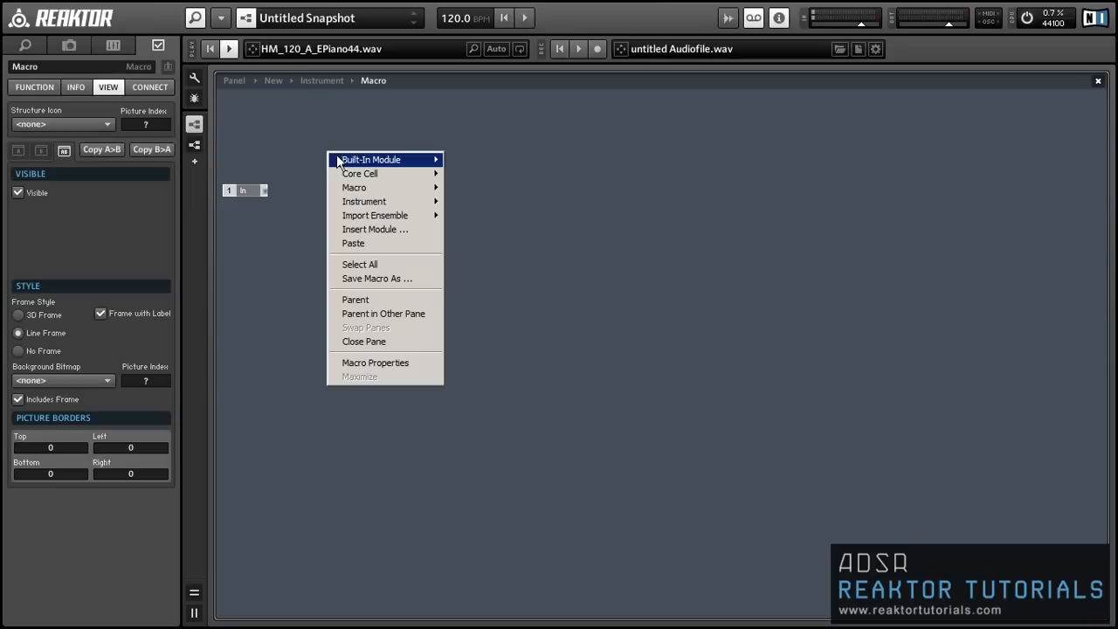
pyautogui.moveTo(472, 376)
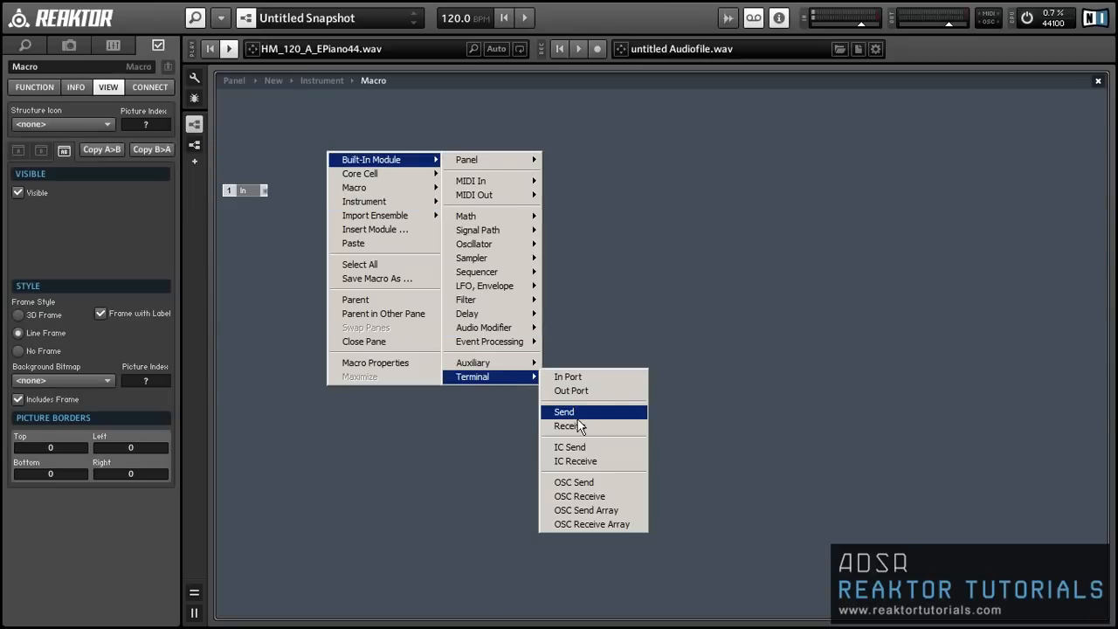
pyautogui.click(564, 411)
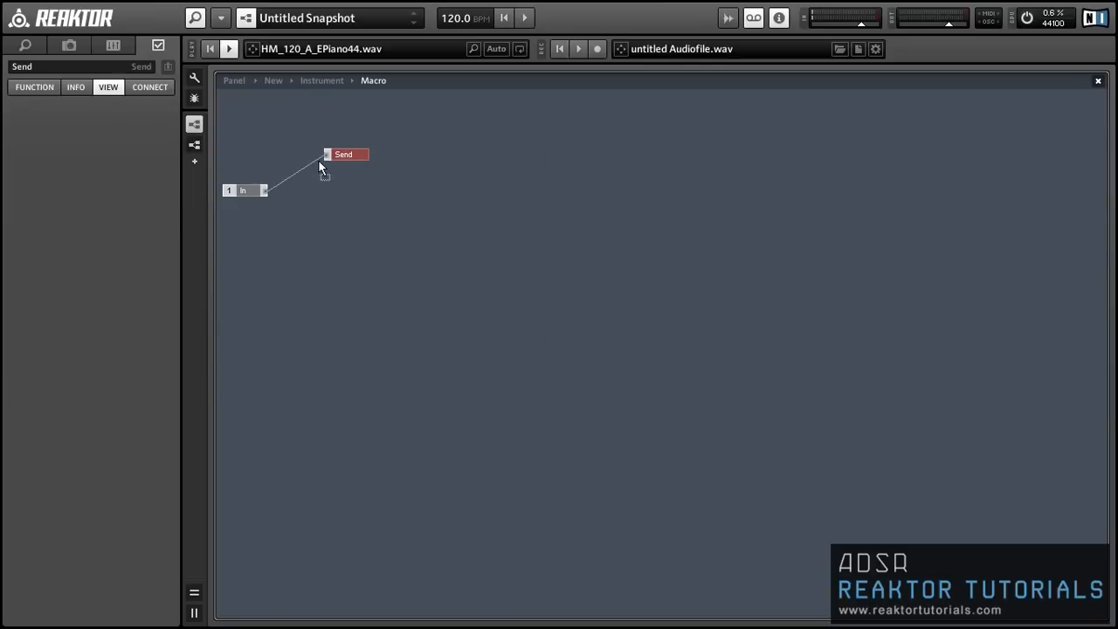
pyautogui.moveTo(346, 154); pyautogui.dragTo(311, 190)
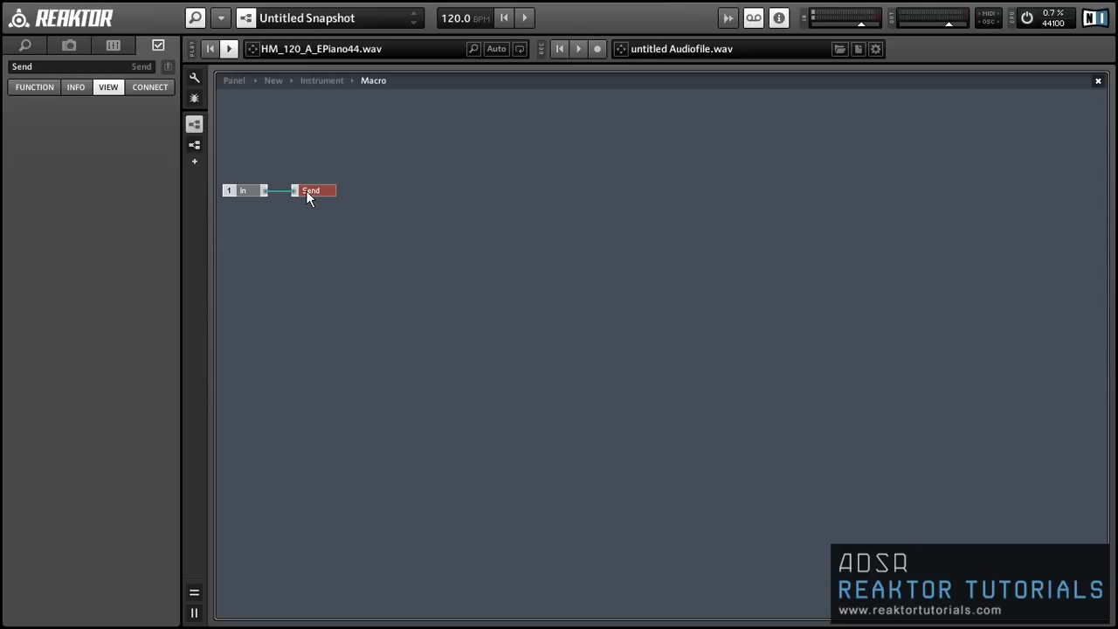
# Rename the duplicated Send modules 1 through 6 inside the Sends macro
pyautogui.click(317, 189)
pyautogui.write('3')
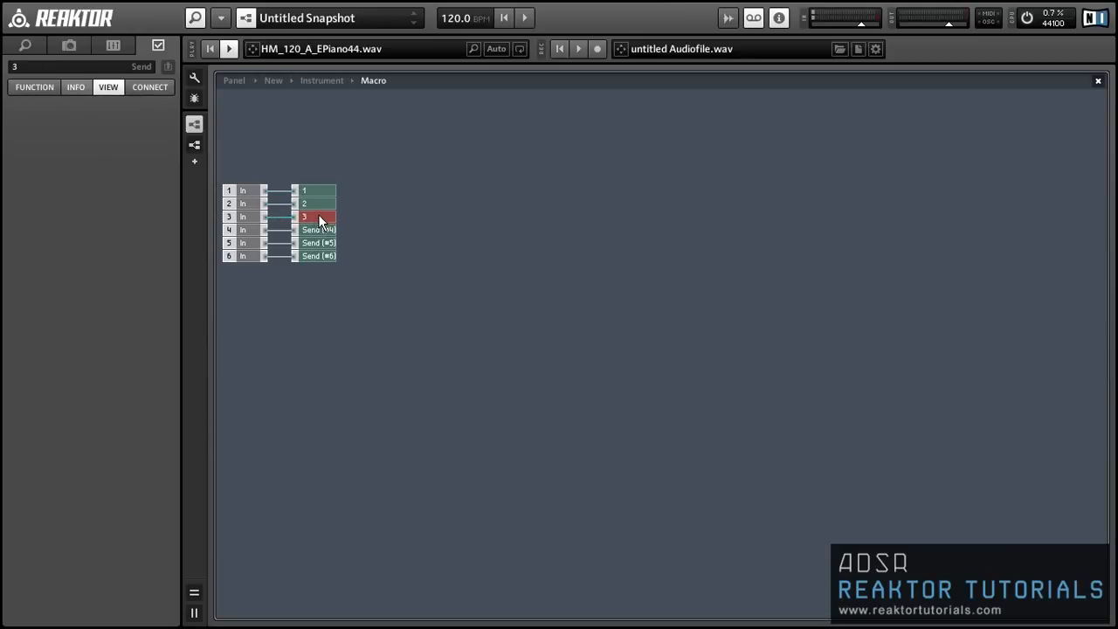
pyautogui.click(318, 229)
pyautogui.write('Rece')
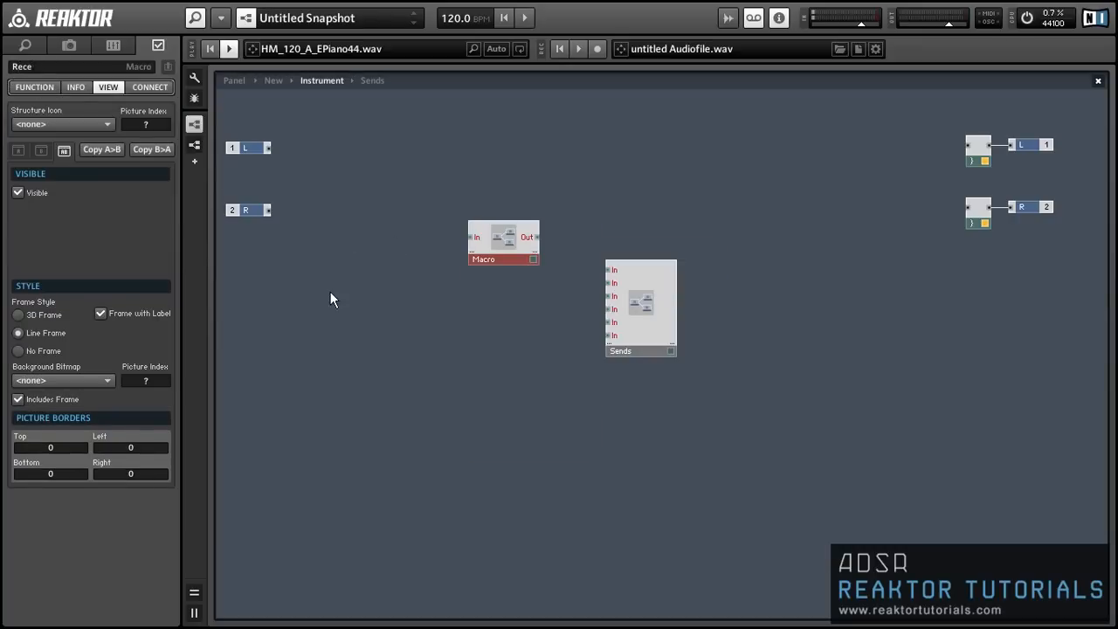
# Name the empty macro Receive and wire a Receive module to its output
pyautogui.click(503, 243)
pyautogui.write('rec')
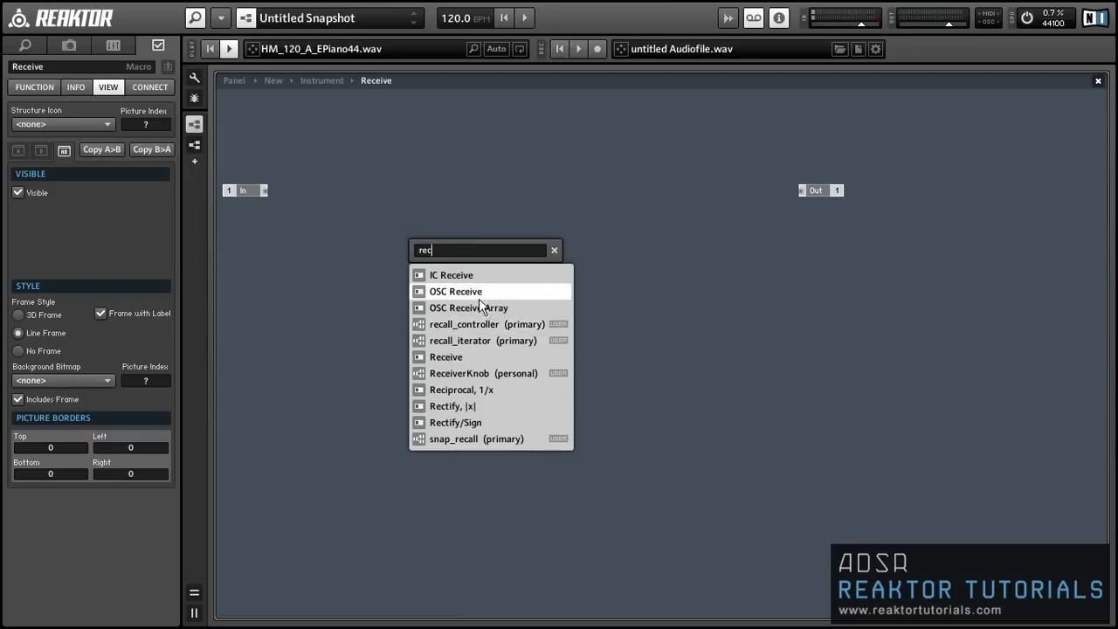
pyautogui.click(446, 356)
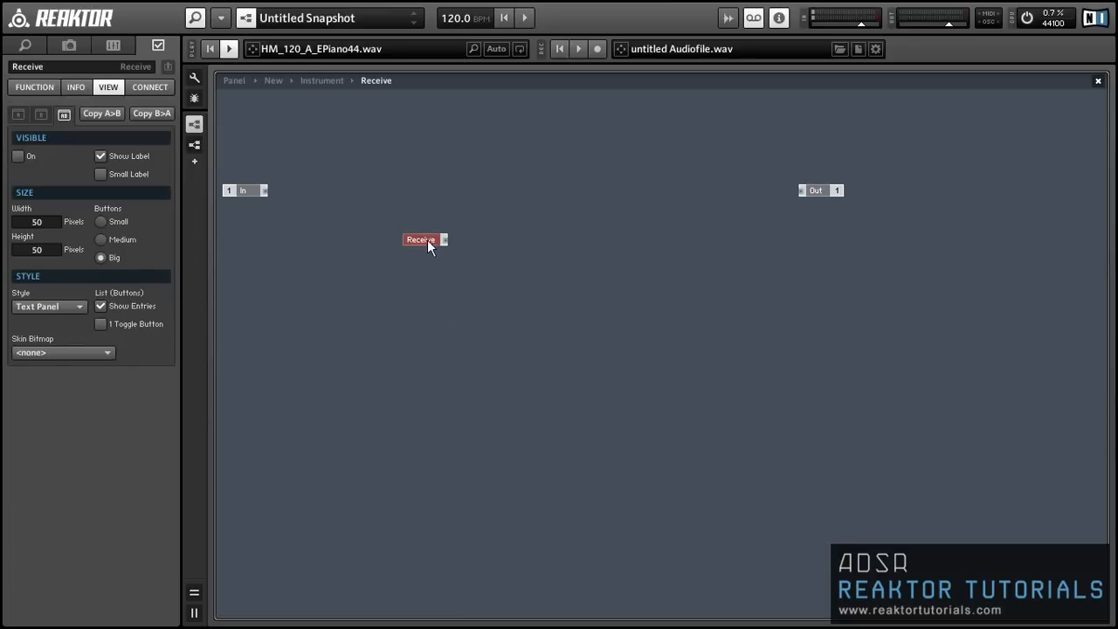
pyautogui.moveTo(422, 239); pyautogui.dragTo(756, 190)
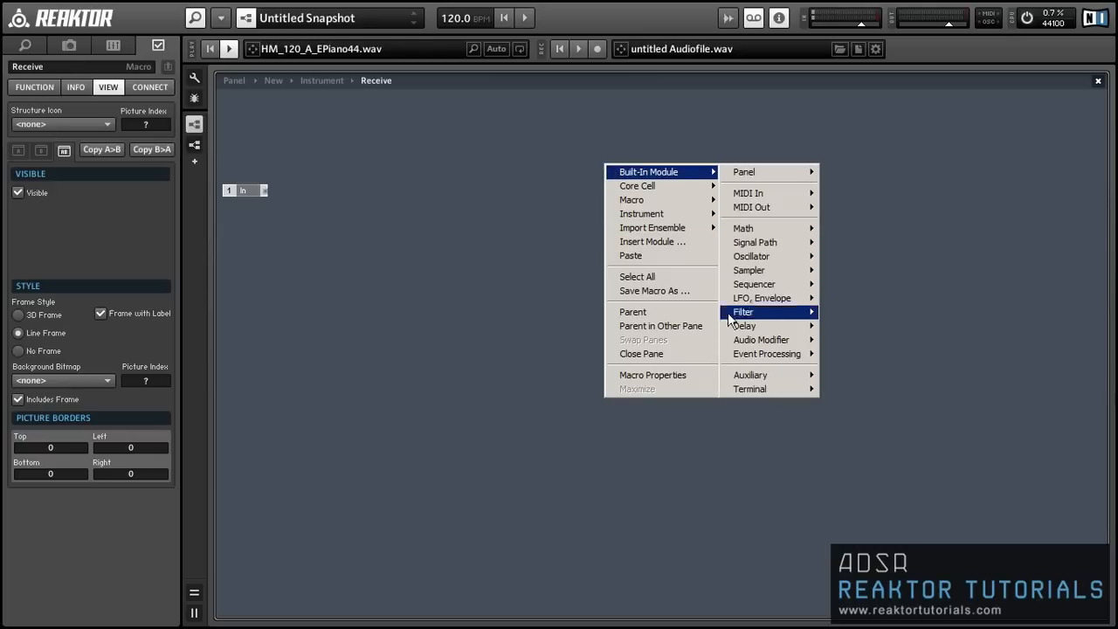
pyautogui.moveTo(749, 389)
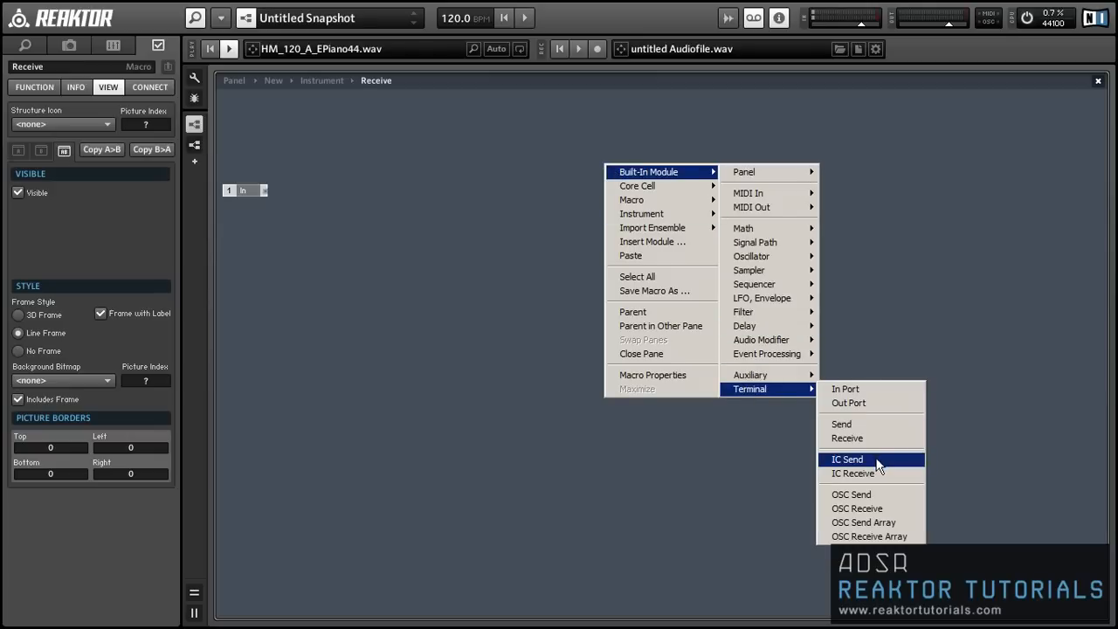
# Add an IC Send module and link it to the Receive module
pyautogui.click(846, 459)
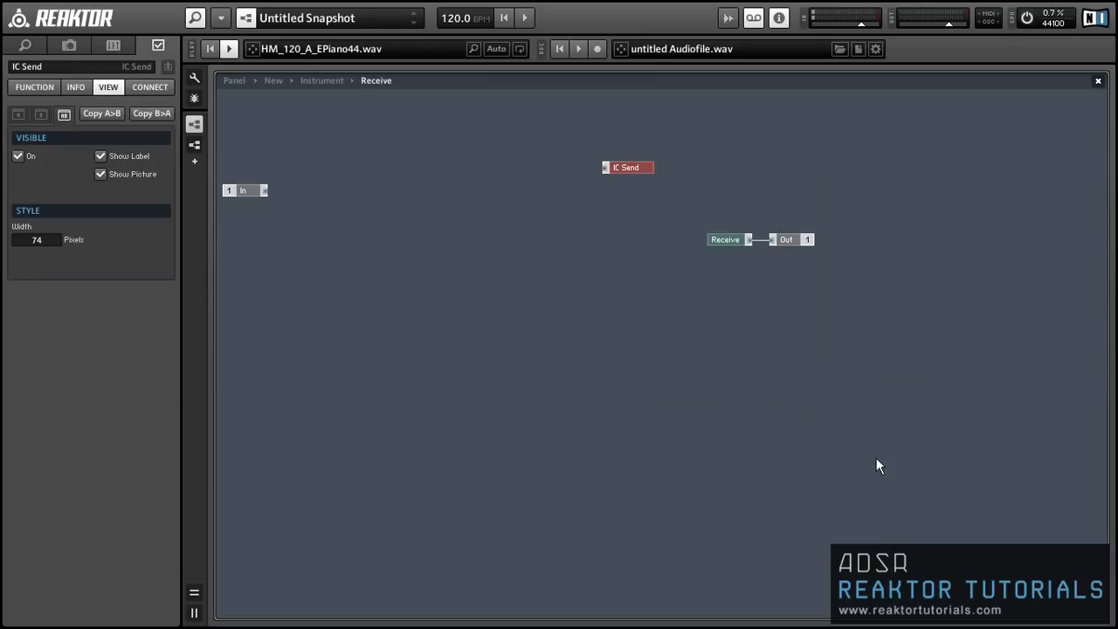
pyautogui.moveTo(718, 247)
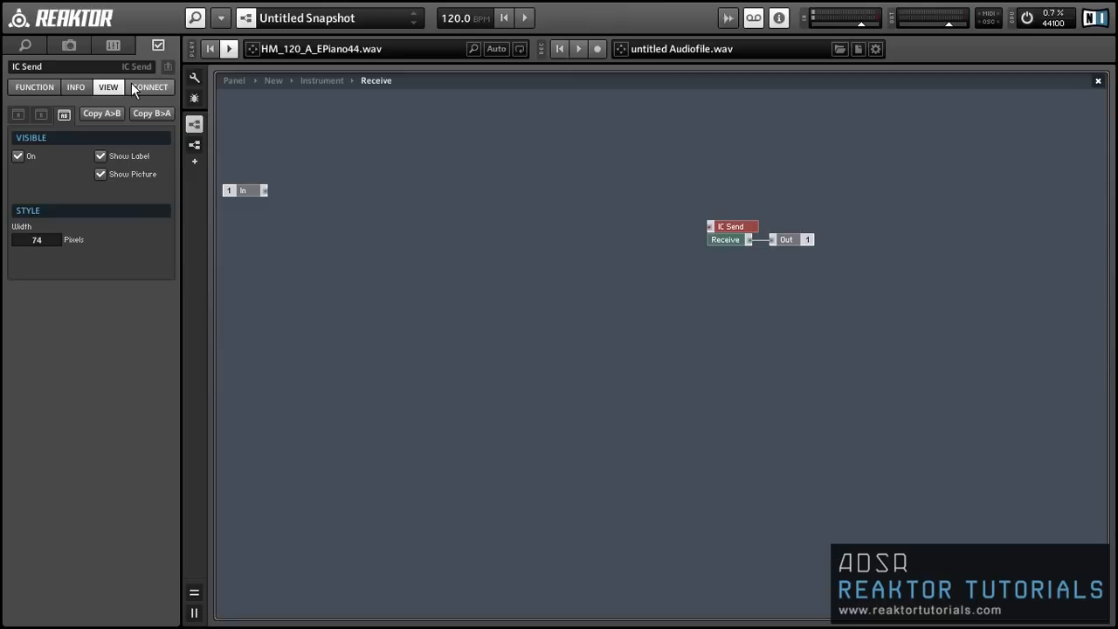
pyautogui.click(150, 86)
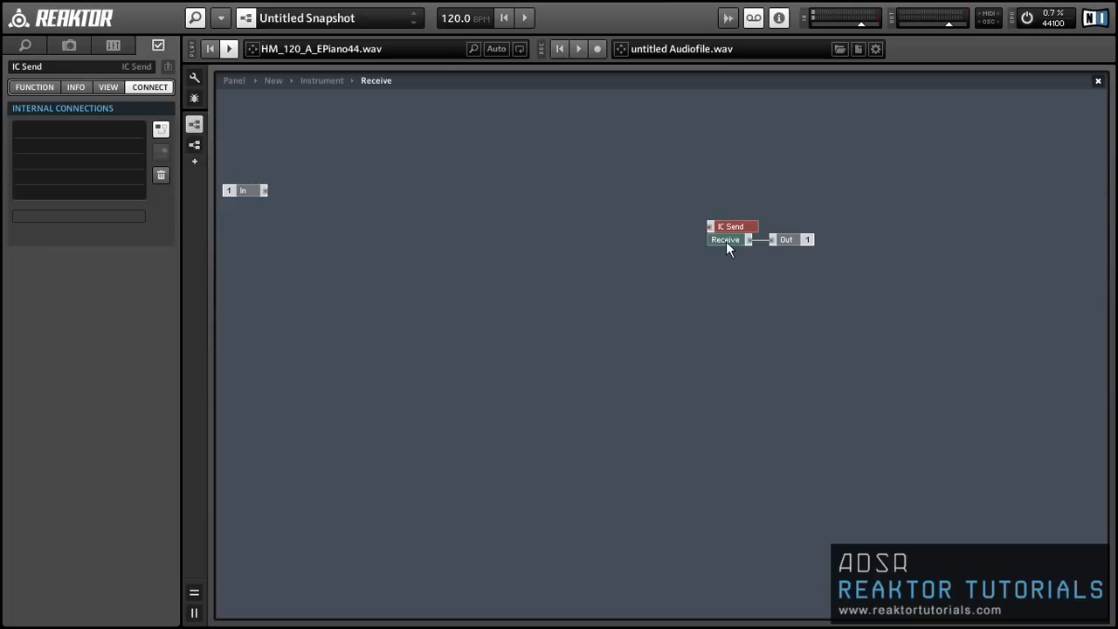
pyautogui.click(725, 239)
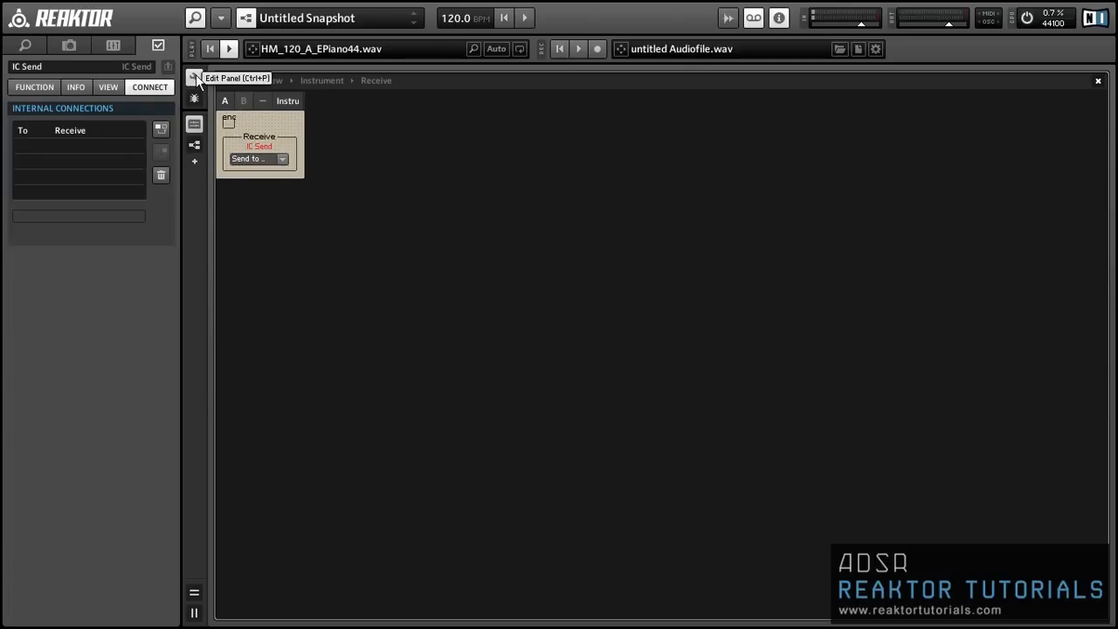
# Hide the IC Send control and the Receive list label, and set the selector's display style
pyautogui.click(194, 78)
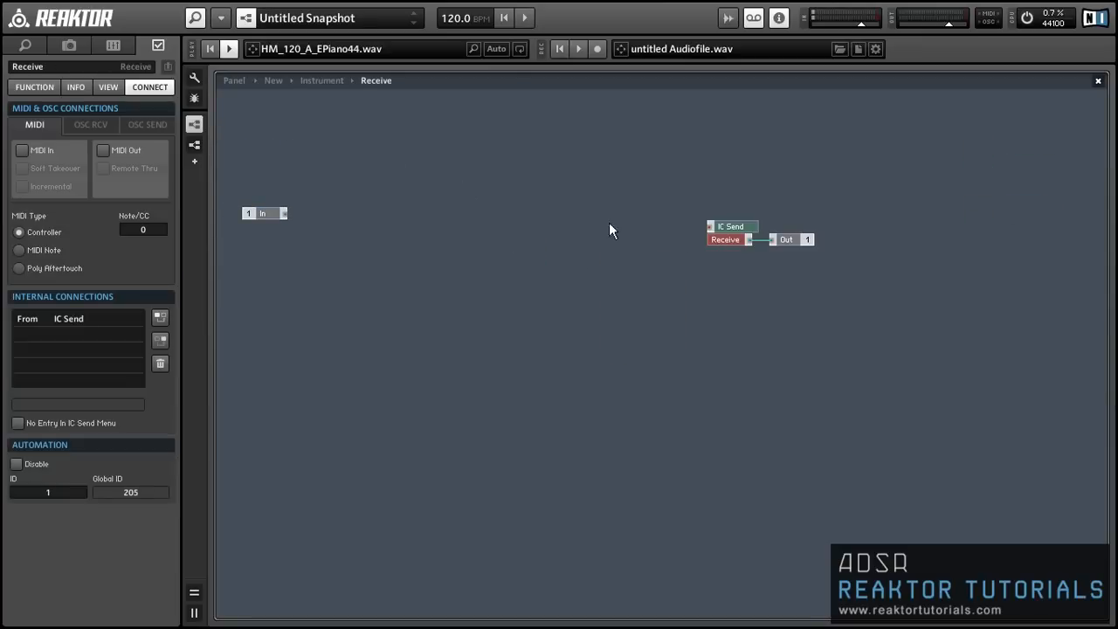
pyautogui.click(107, 87)
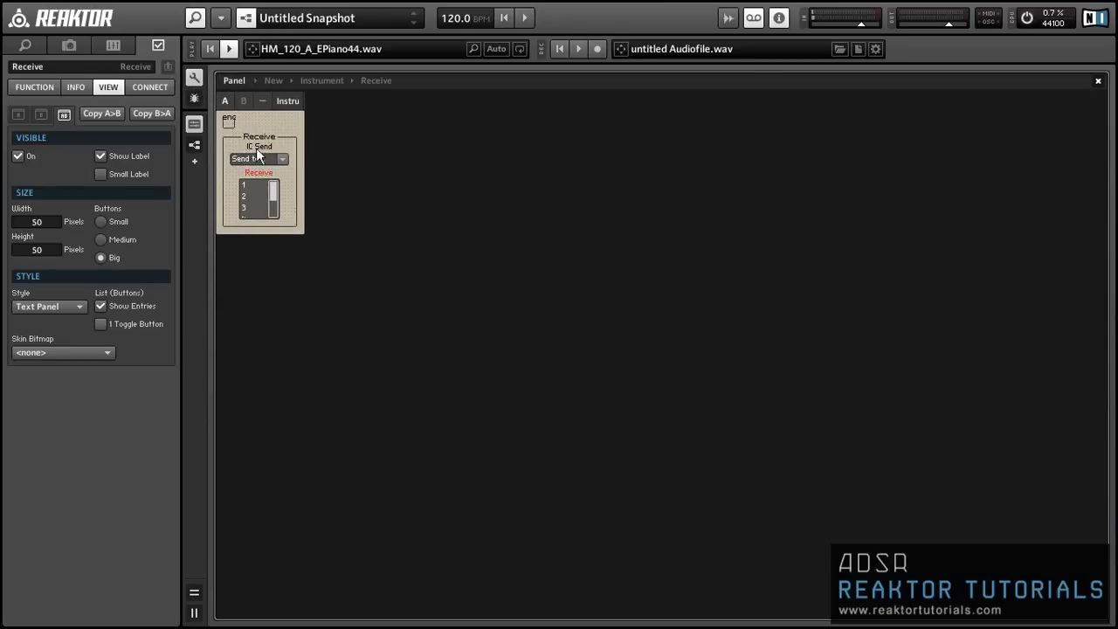
pyautogui.click(251, 158)
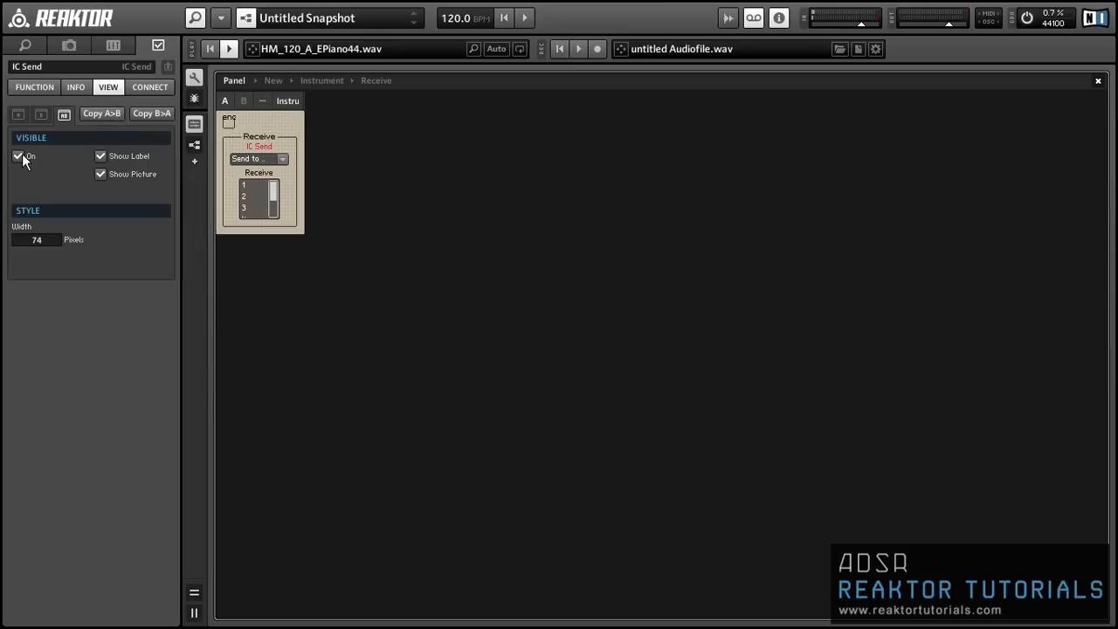
pyautogui.click(149, 86)
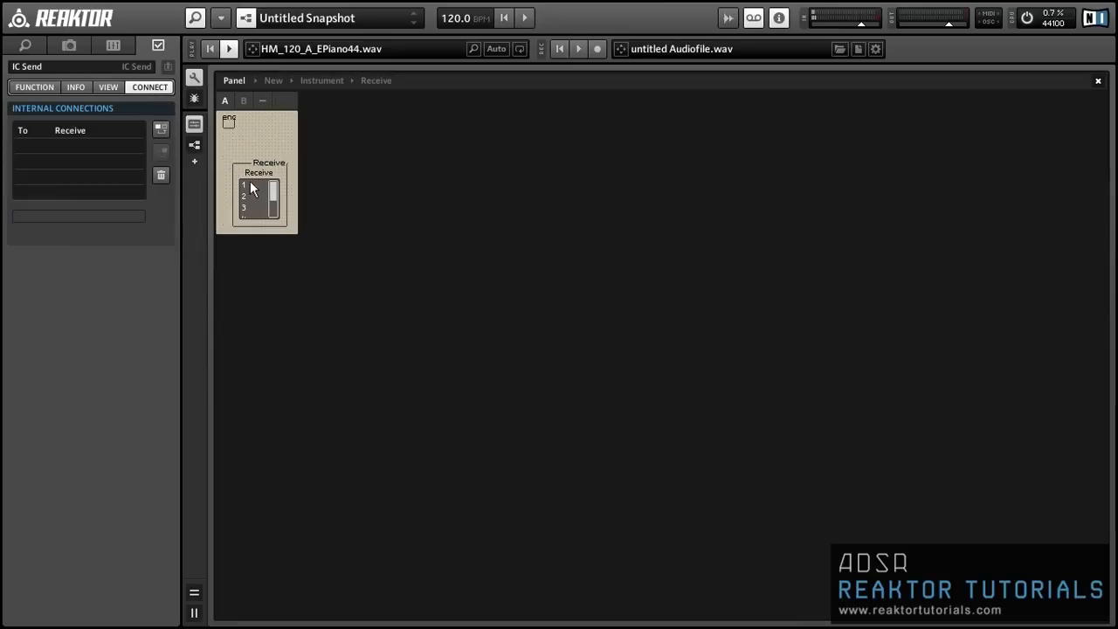
pyautogui.click(107, 86)
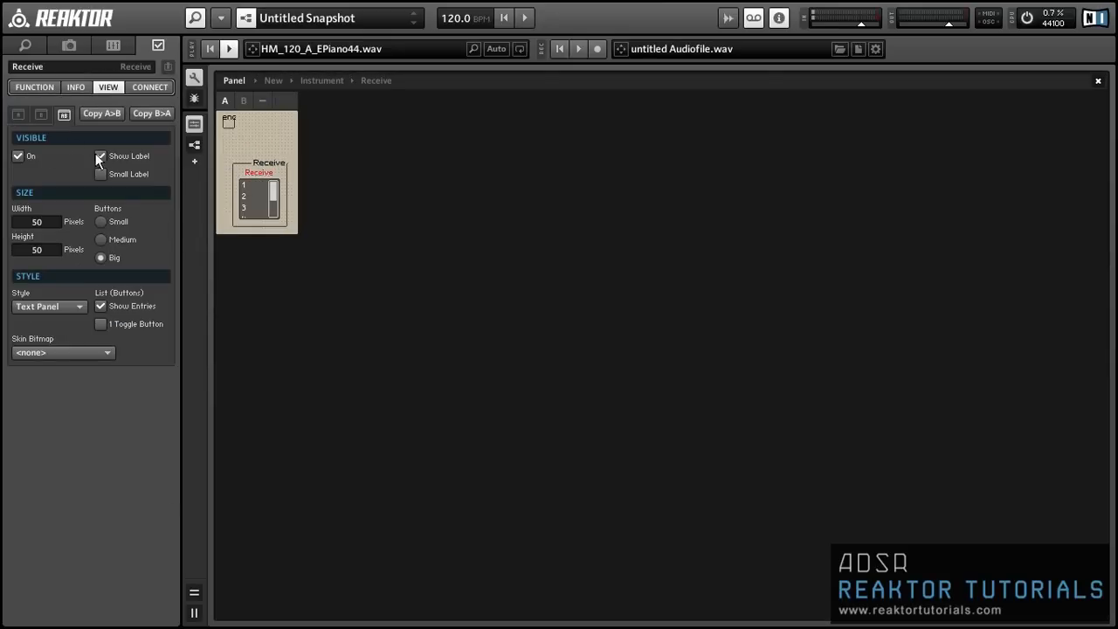
pyautogui.click(48, 307)
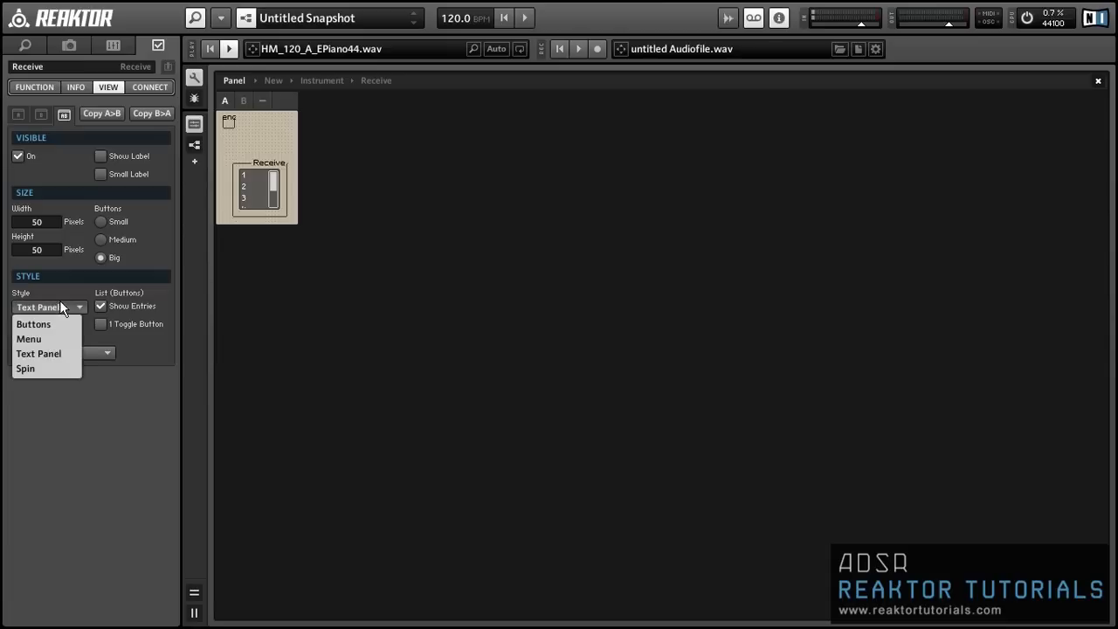
pyautogui.click(29, 339)
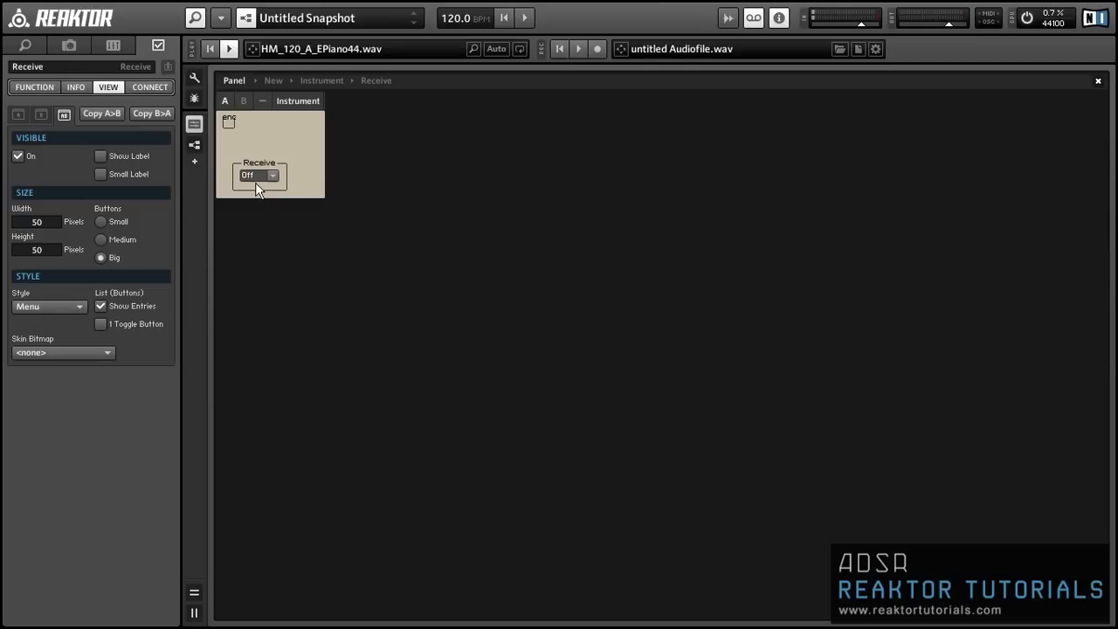
# Set the Receive menu to 3 and enable Switch Off in its function properties
pyautogui.click(253, 175)
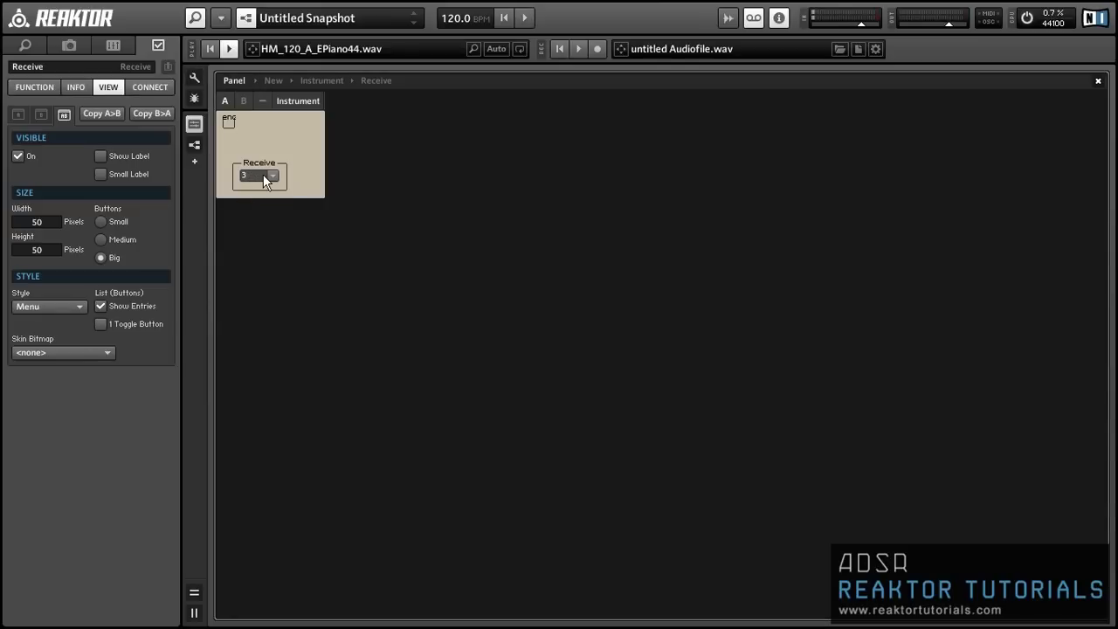
pyautogui.click(258, 175)
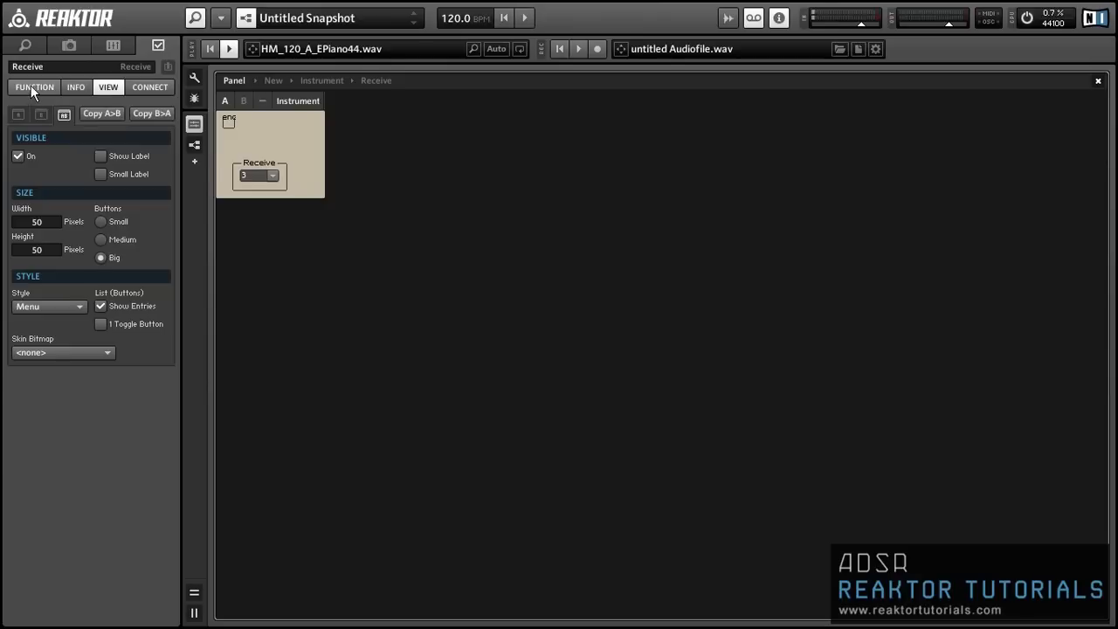
pyautogui.click(33, 87)
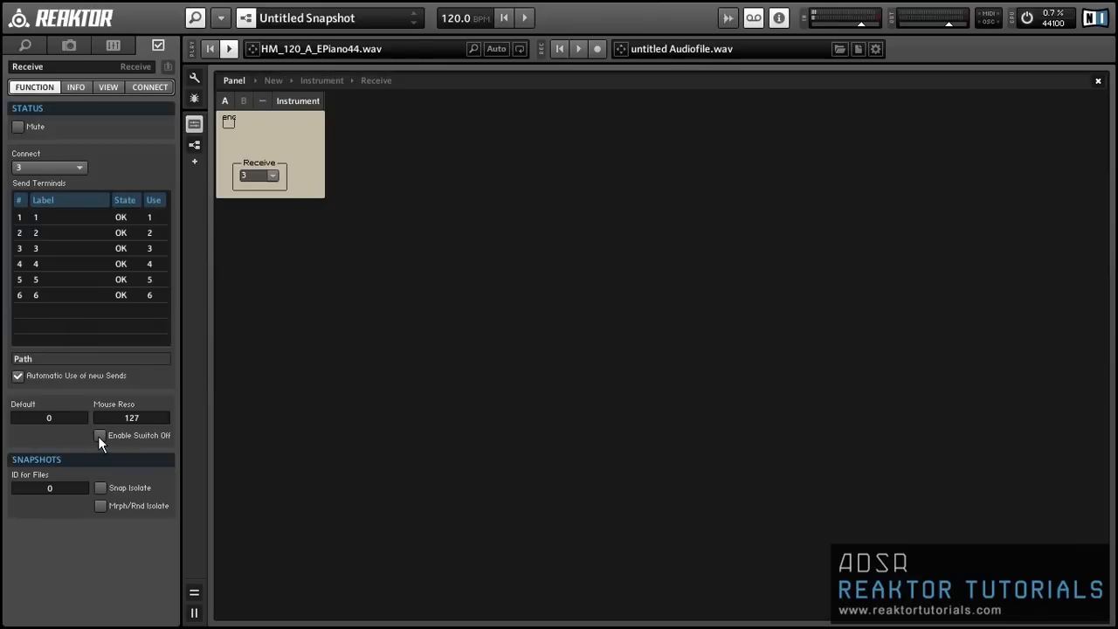
pyautogui.click(100, 435)
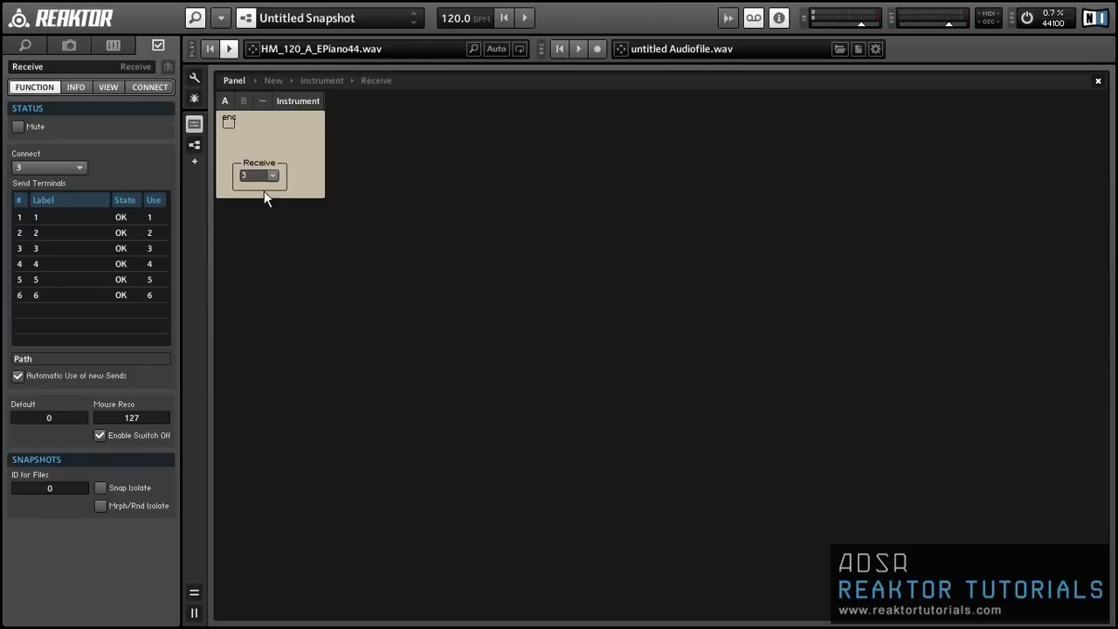
pyautogui.click(257, 176)
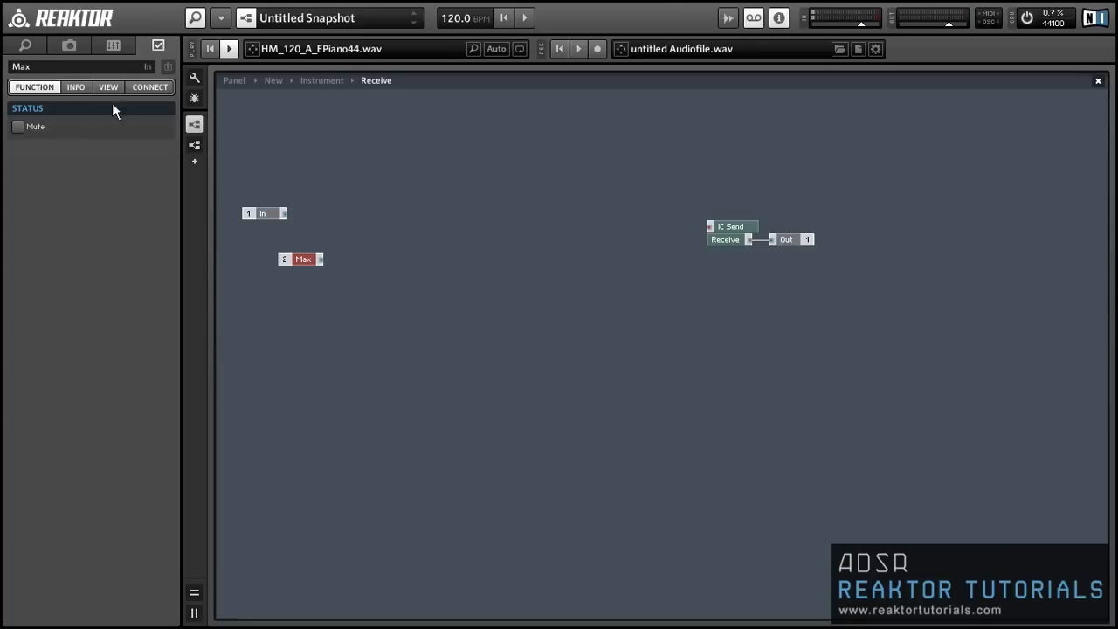
# Add a Divide module and wire the In port into it
pyautogui.moveTo(264, 213); pyautogui.dragTo(385, 223)
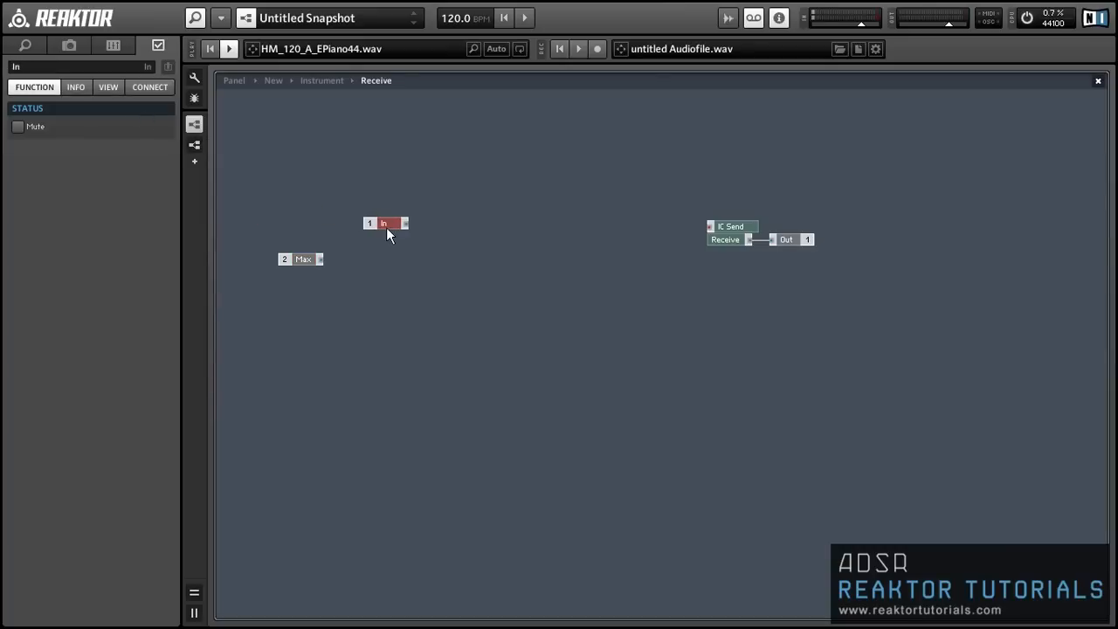
pyautogui.rightClick(389, 232)
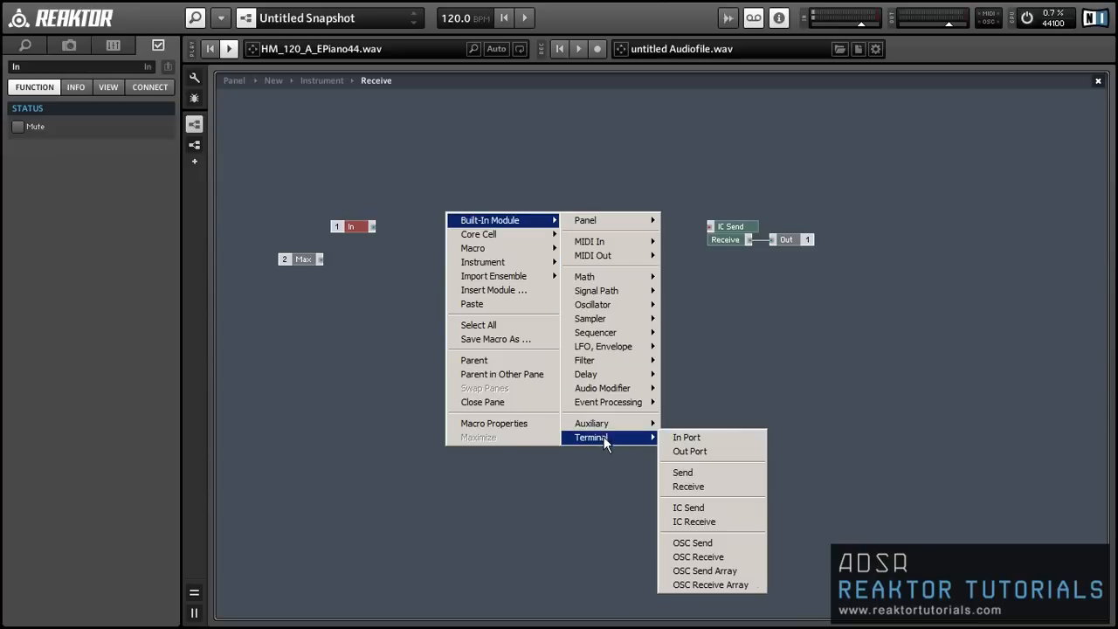
pyautogui.moveTo(583, 276)
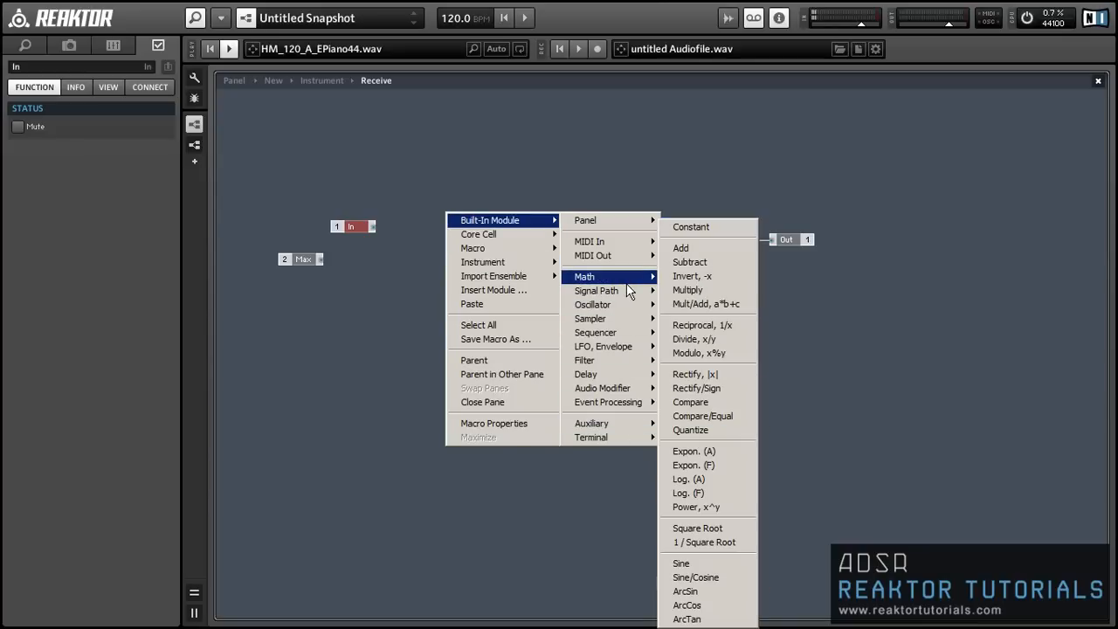
pyautogui.click(694, 339)
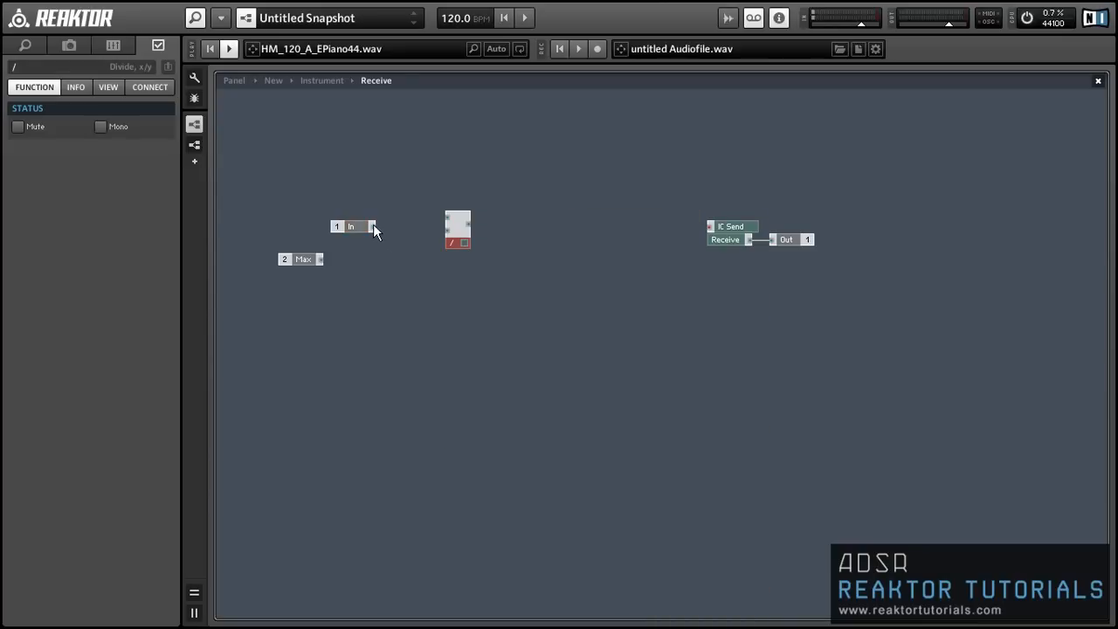
pyautogui.moveTo(371, 226); pyautogui.dragTo(446, 223)
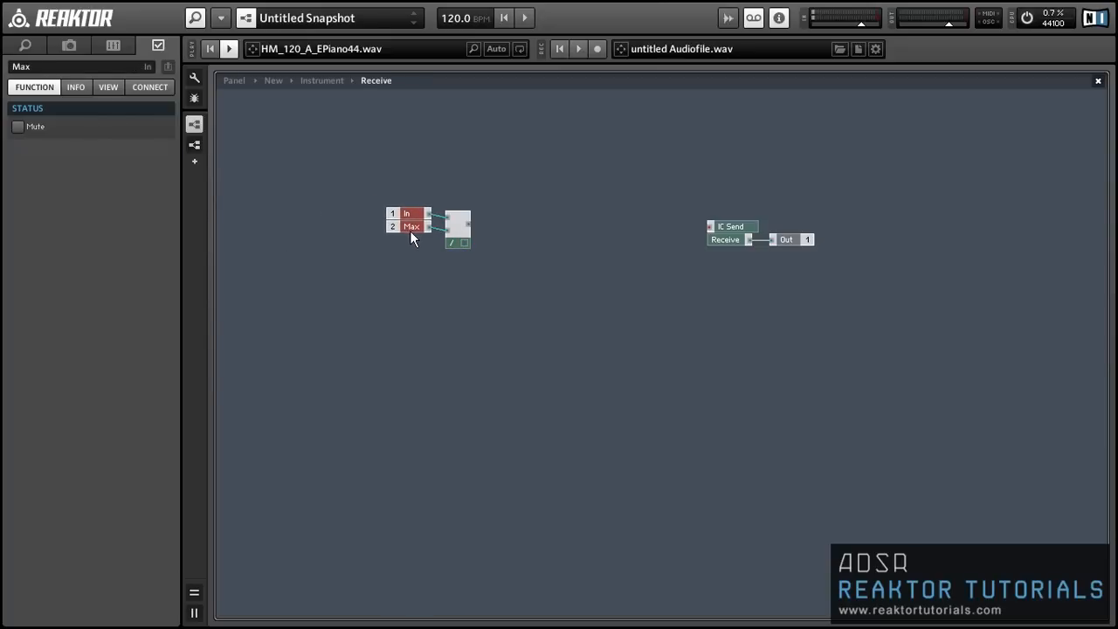
# Attach a constant 6 to the Max input and move the modules left
pyautogui.click(410, 223)
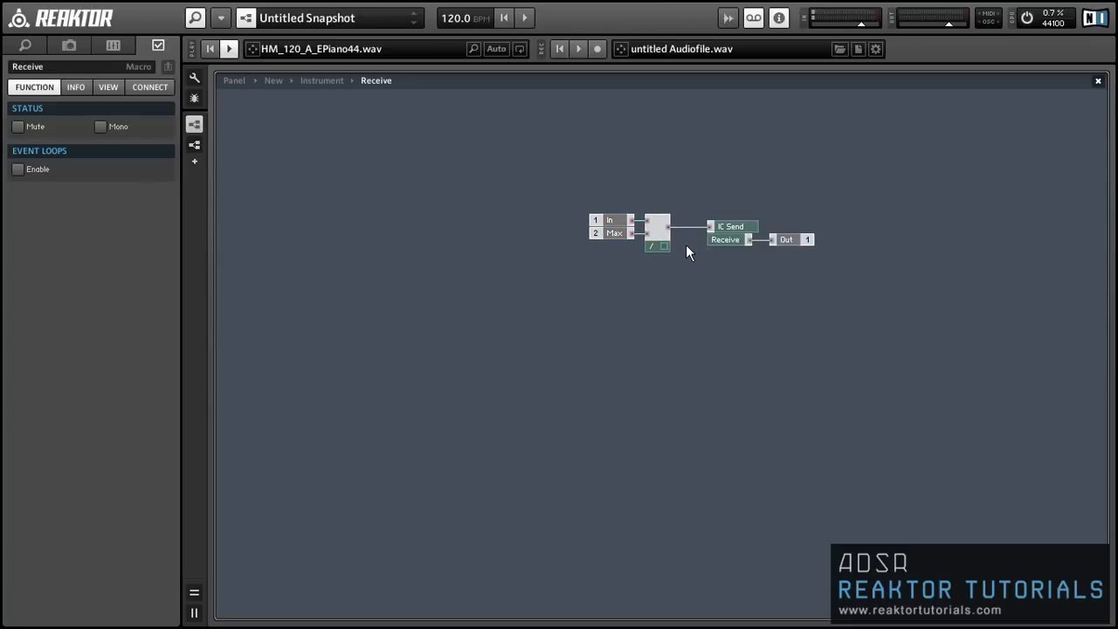
pyautogui.moveTo(550, 163)
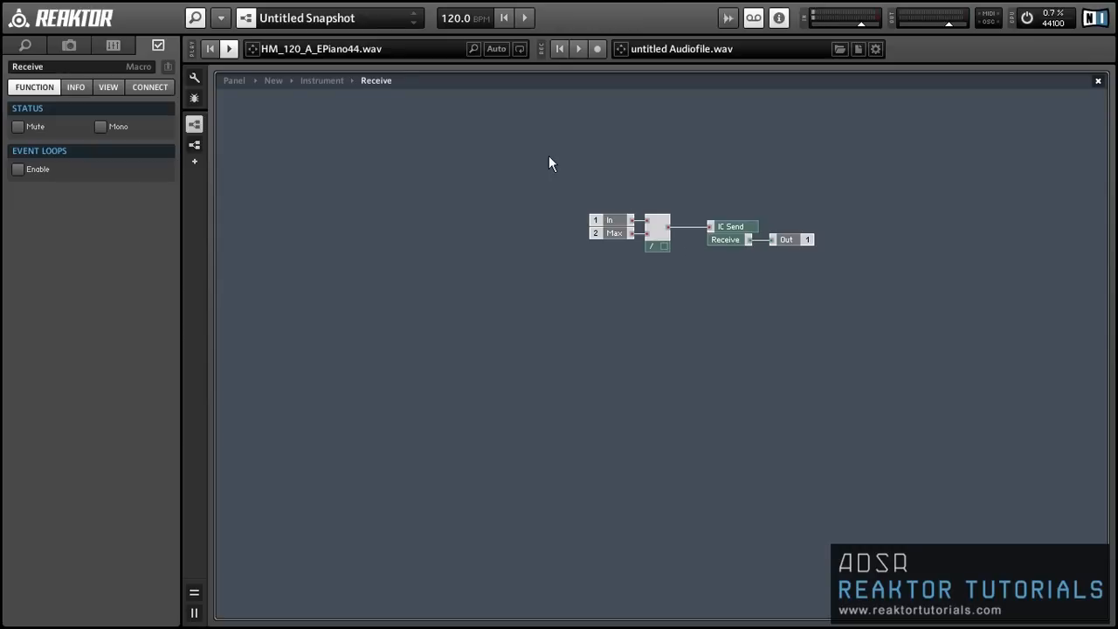
pyautogui.moveTo(350, 126)
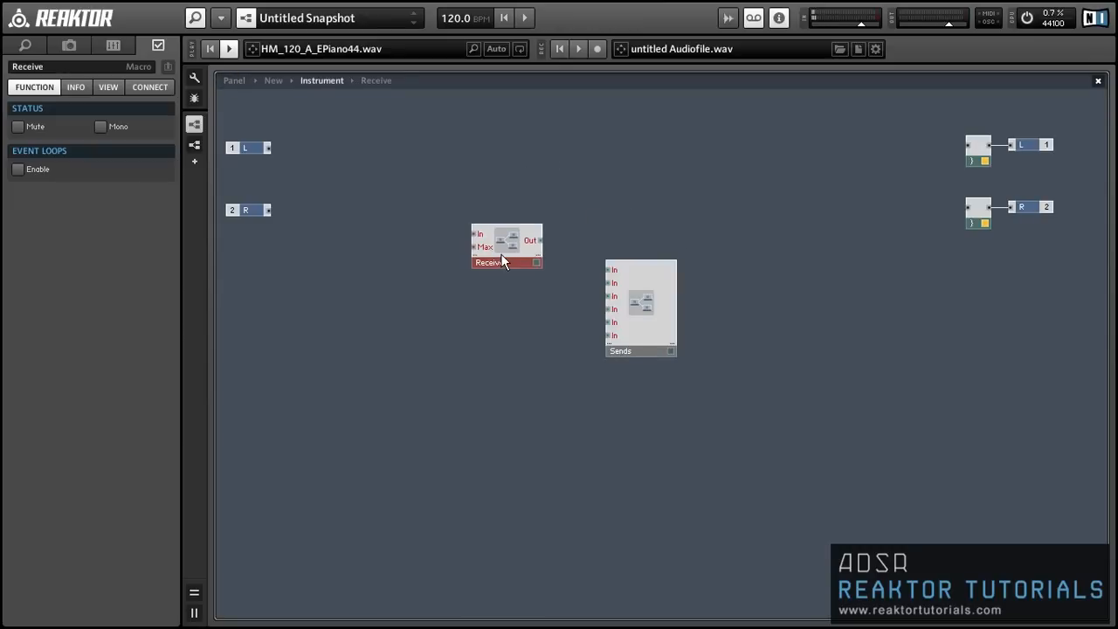
pyautogui.rightClick(507, 253)
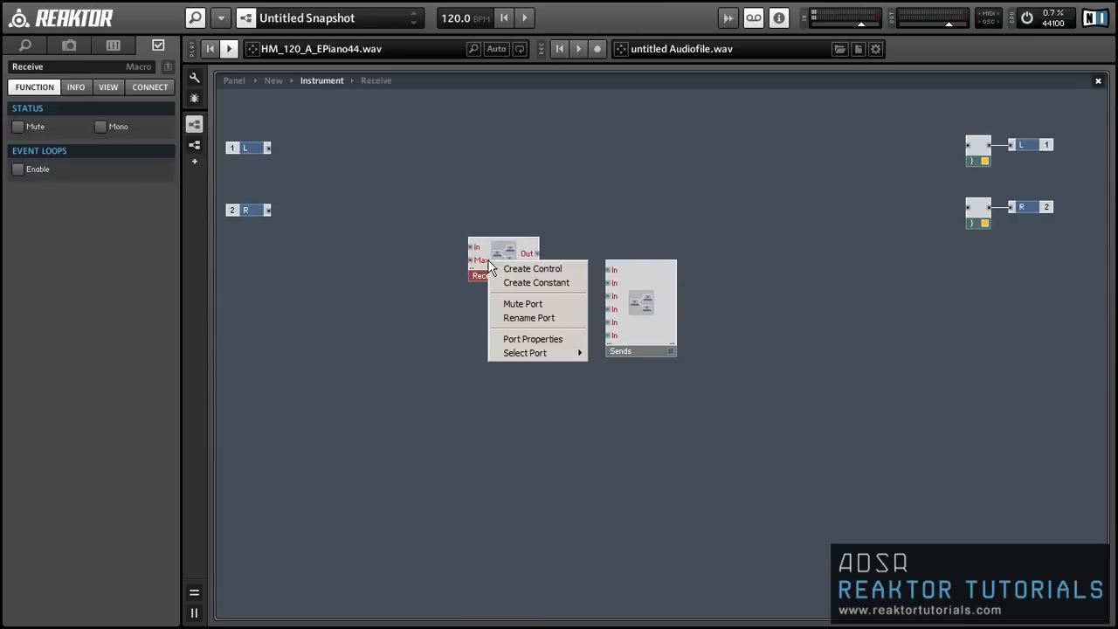
pyautogui.click(535, 282)
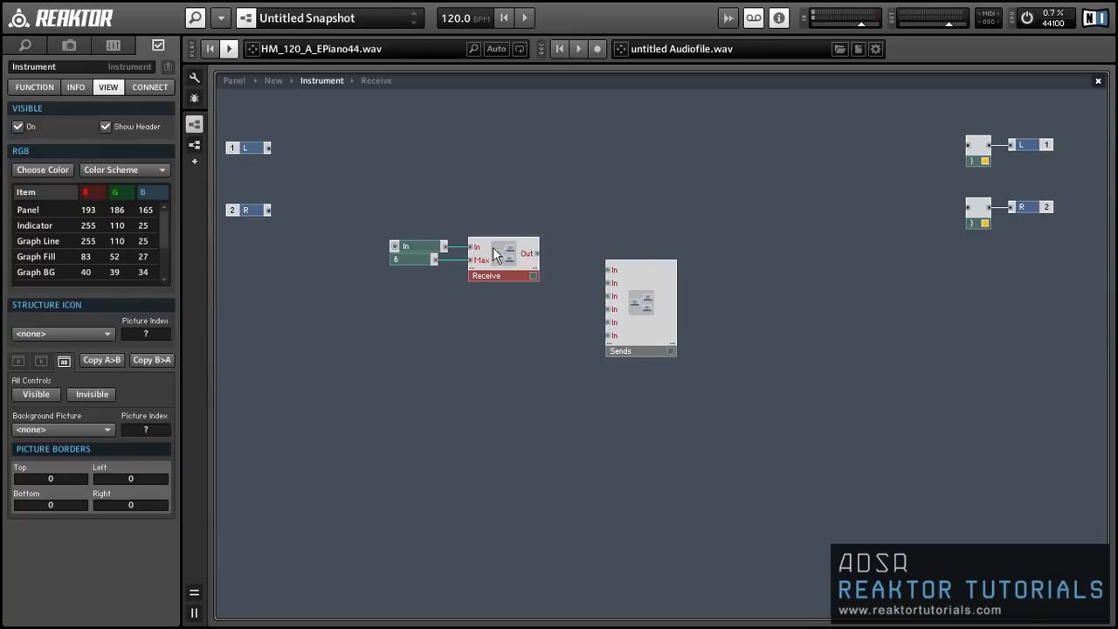
pyautogui.moveTo(502, 259); pyautogui.dragTo(447, 204)
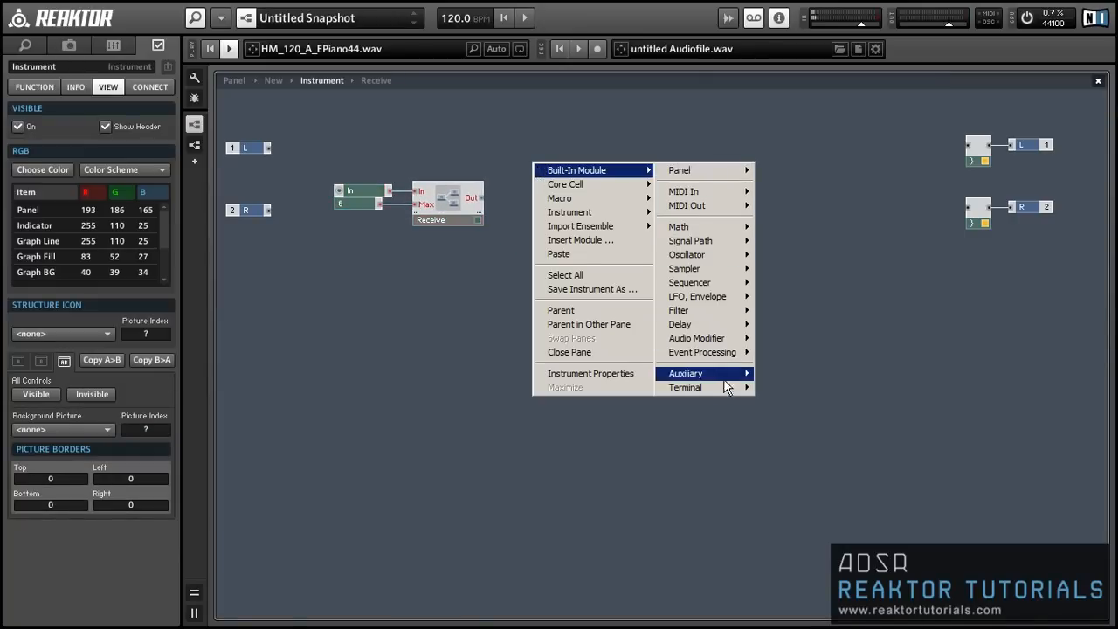
pyautogui.moveTo(680, 170)
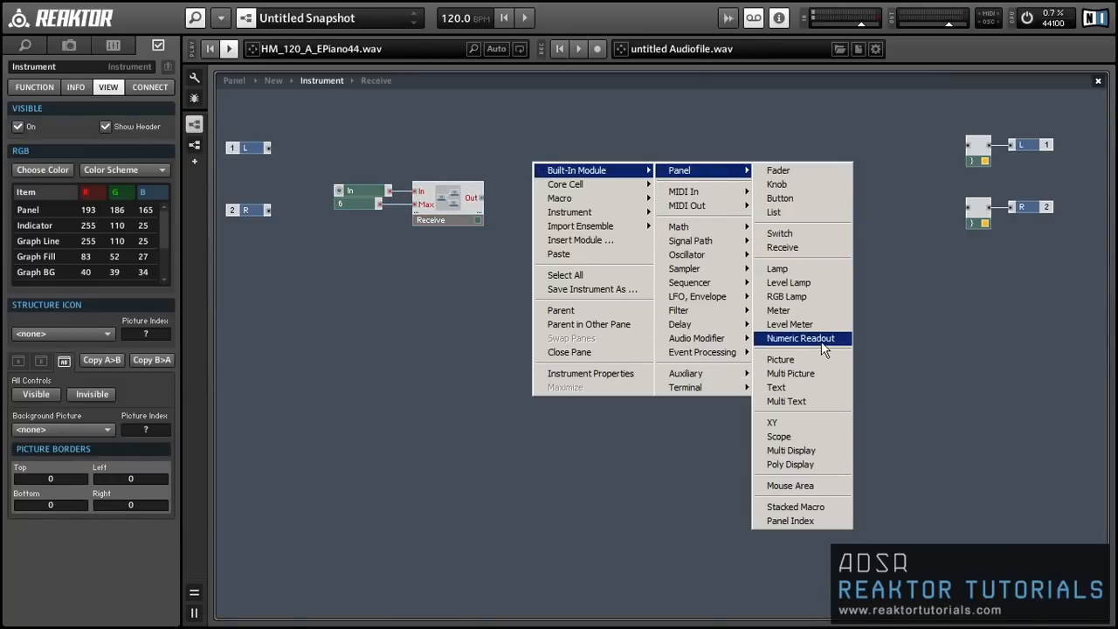
# Add a numeric readout on the Receive output and check the IC Send properties
pyautogui.click(801, 338)
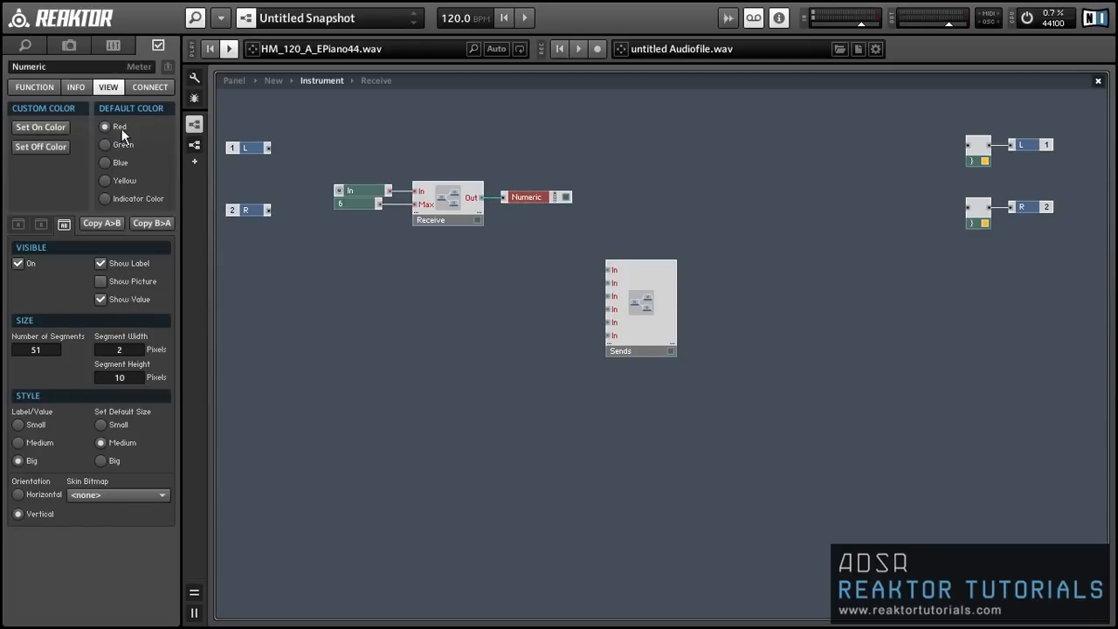
pyautogui.click(34, 87)
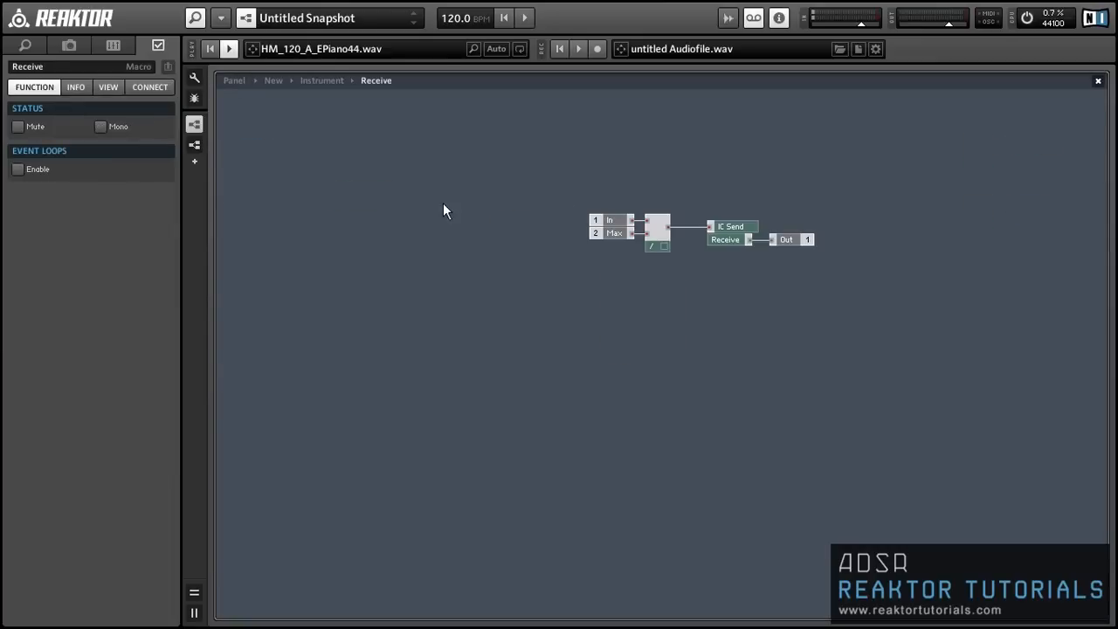
pyautogui.click(735, 226)
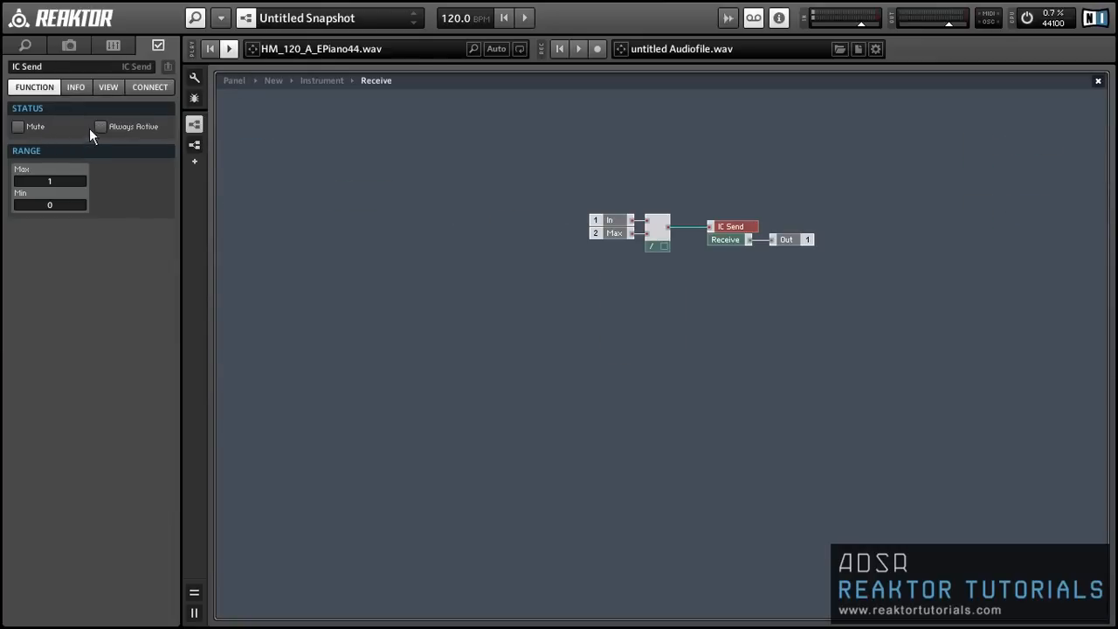
pyautogui.click(101, 125)
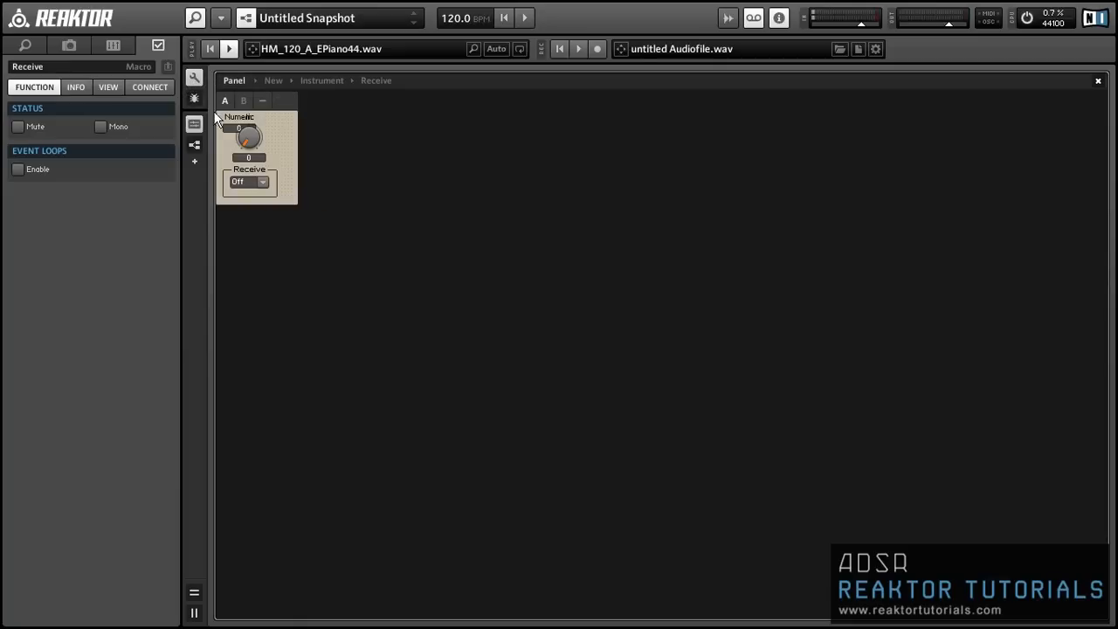
# Hide the Numeric readout, exit panel editing, and turn the In knob to 5
pyautogui.click(108, 86)
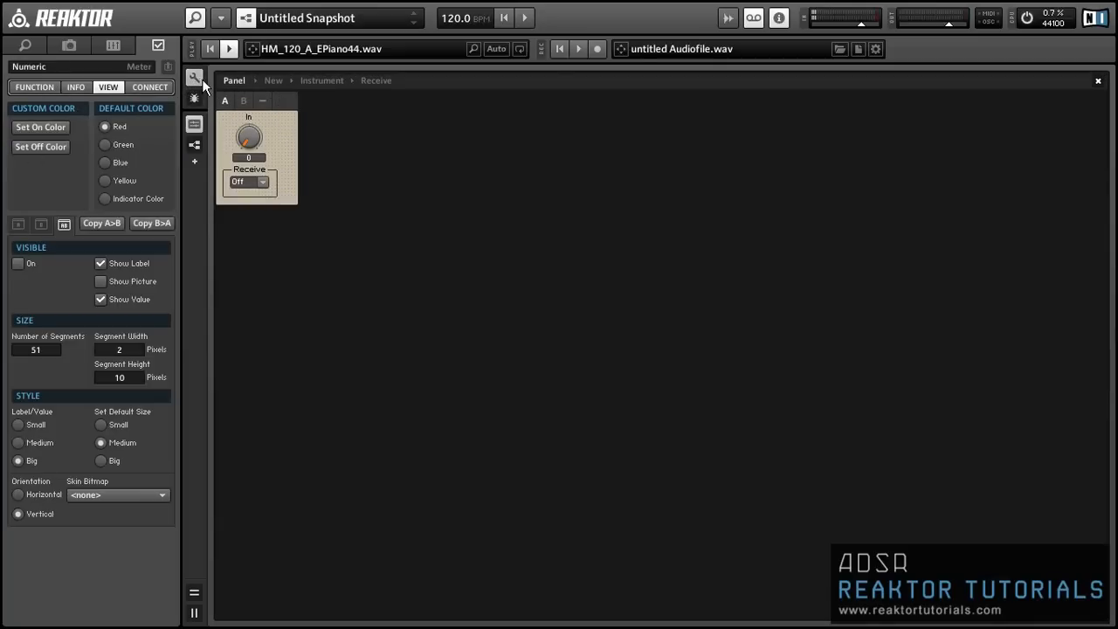
pyautogui.click(249, 136)
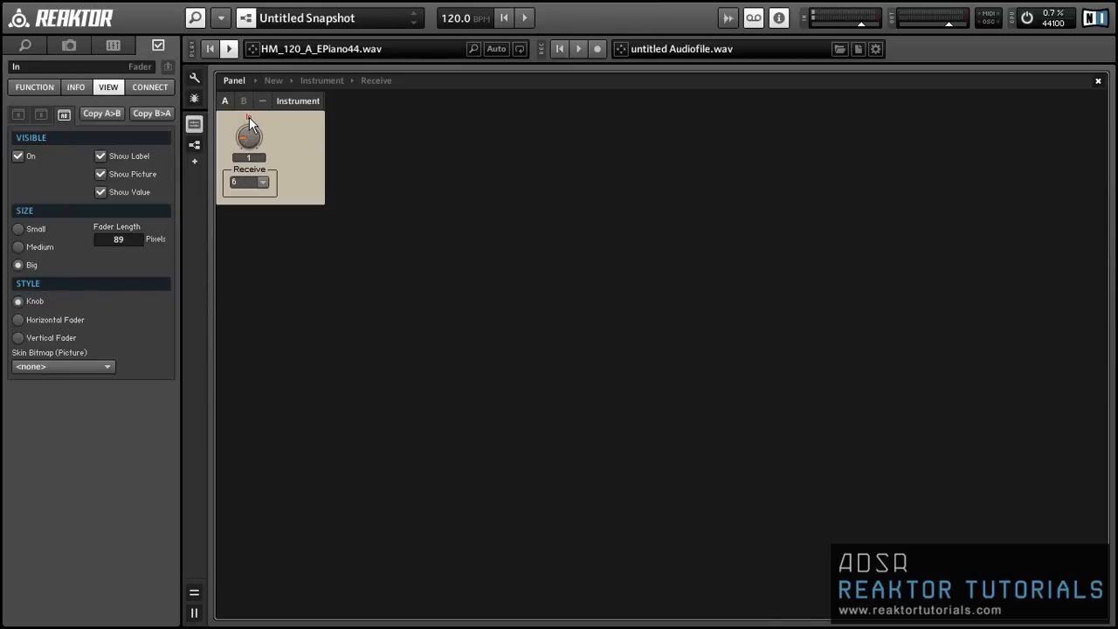
pyautogui.moveTo(249, 135); pyautogui.dragTo(246, 118)
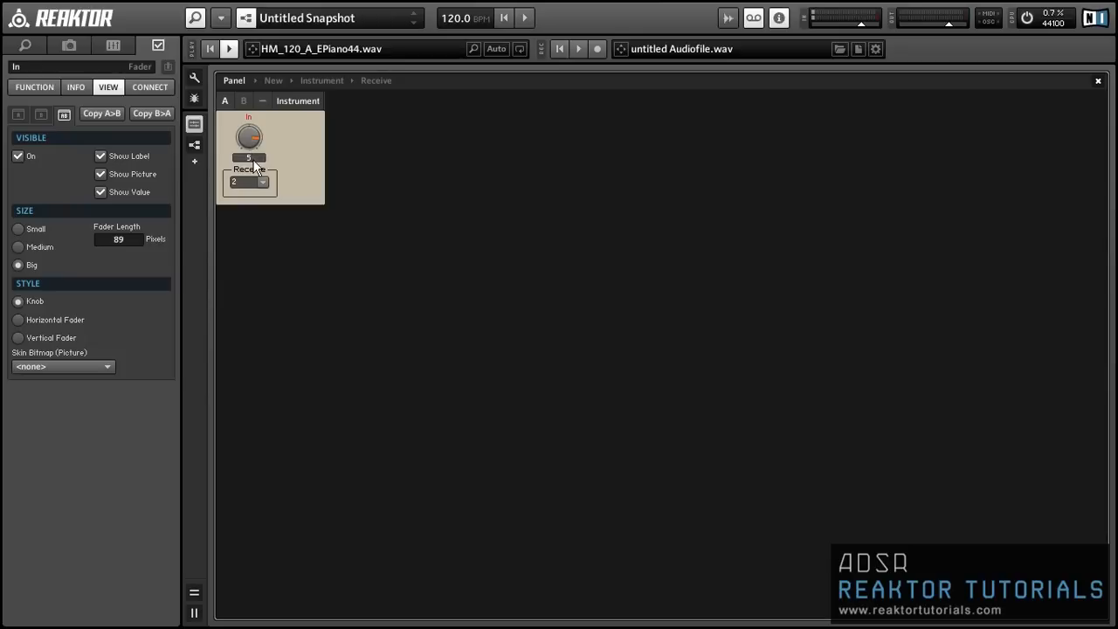
pyautogui.moveTo(250, 136); pyautogui.dragTo(250, 175)
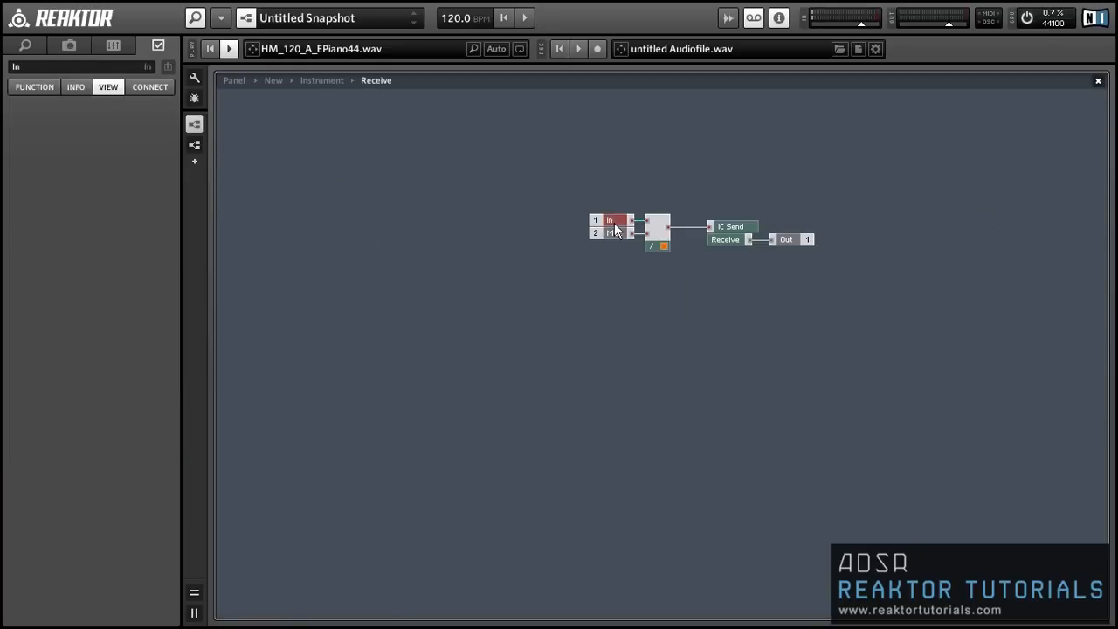
# Subtract a constant 1 from In and feed the result into the divider
pyautogui.click(615, 220)
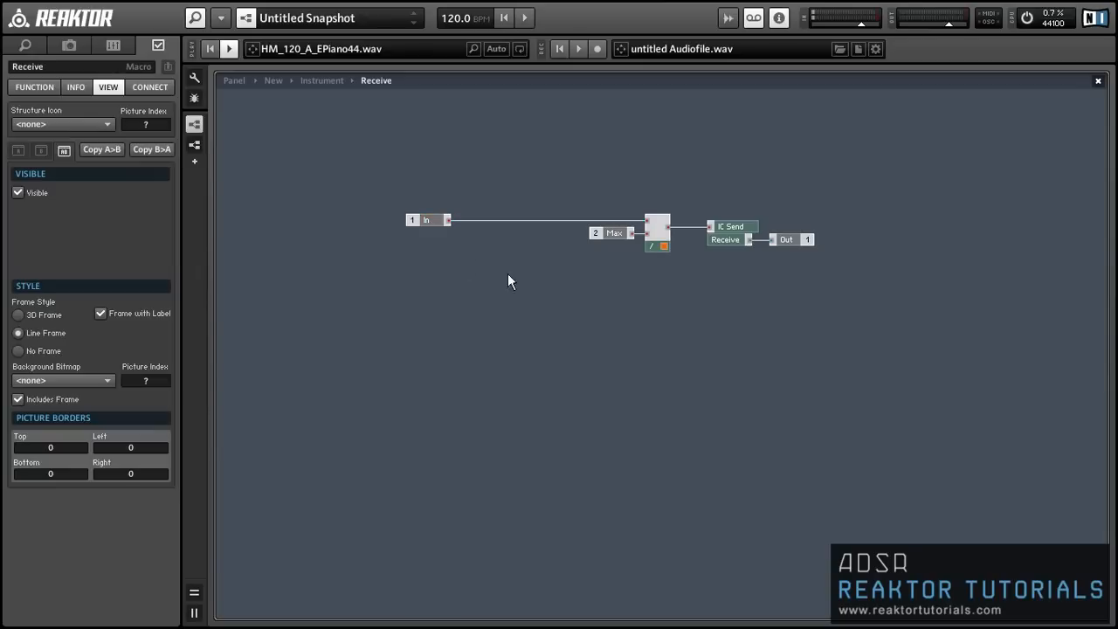
pyautogui.rightClick(511, 280)
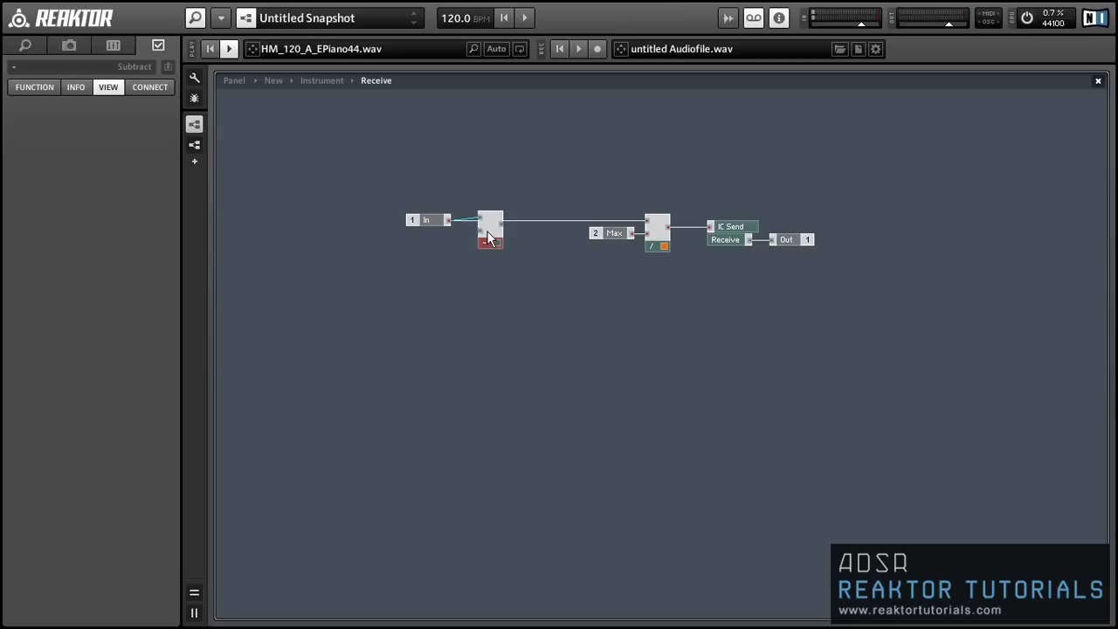
pyautogui.rightClick(489, 227)
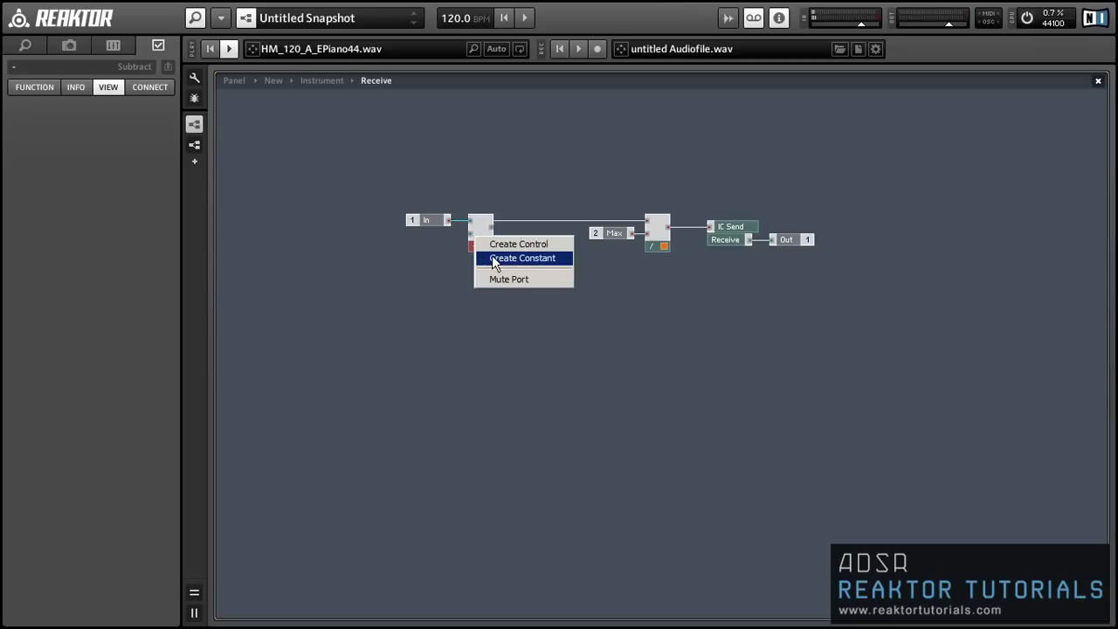
pyautogui.click(523, 258)
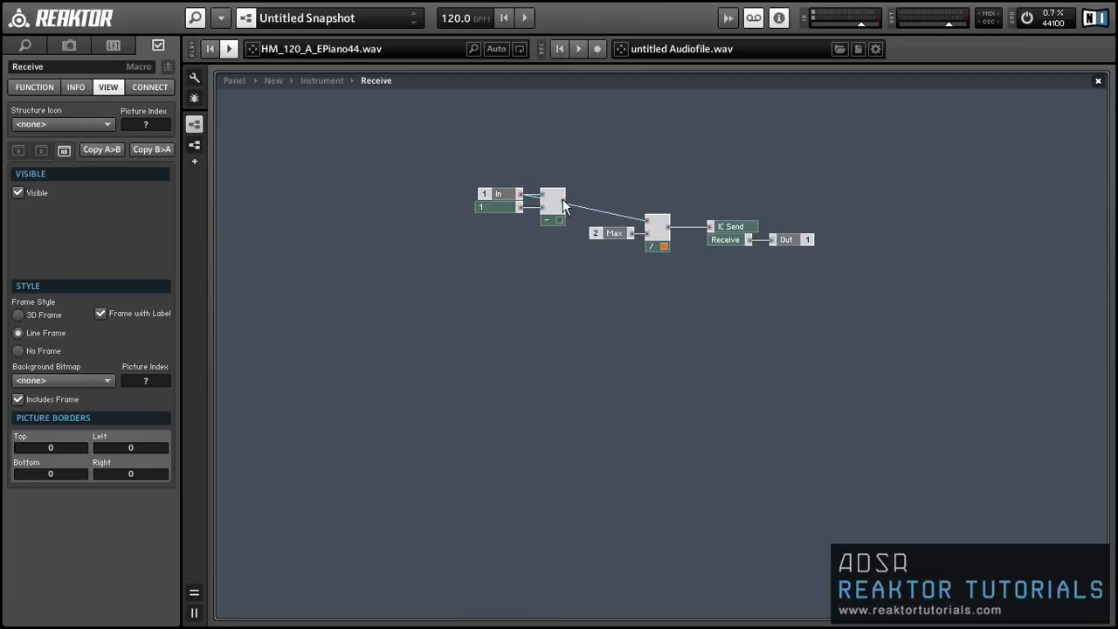
pyautogui.click(552, 196)
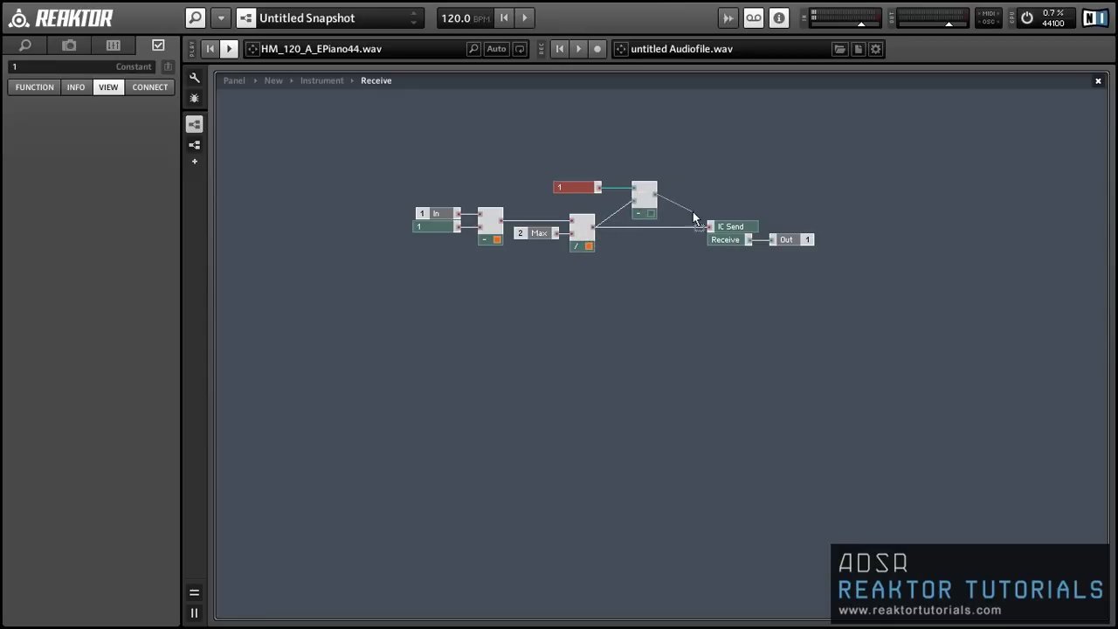
# Subtract the quotient from a constant 1 and send it to IC Send
pyautogui.click(644, 201)
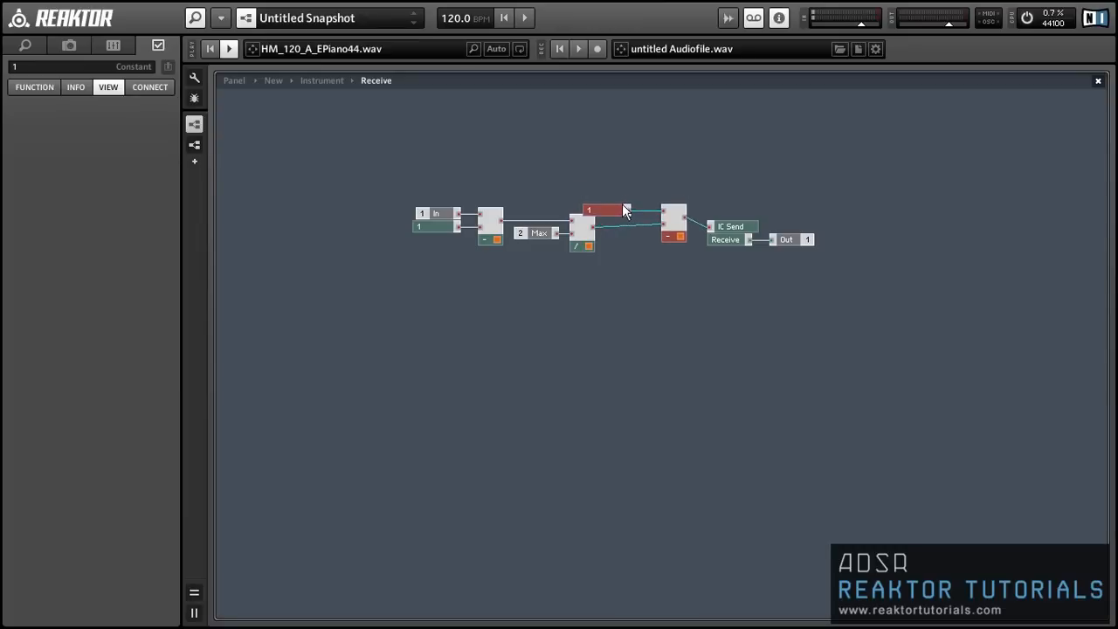
pyautogui.click(690, 218)
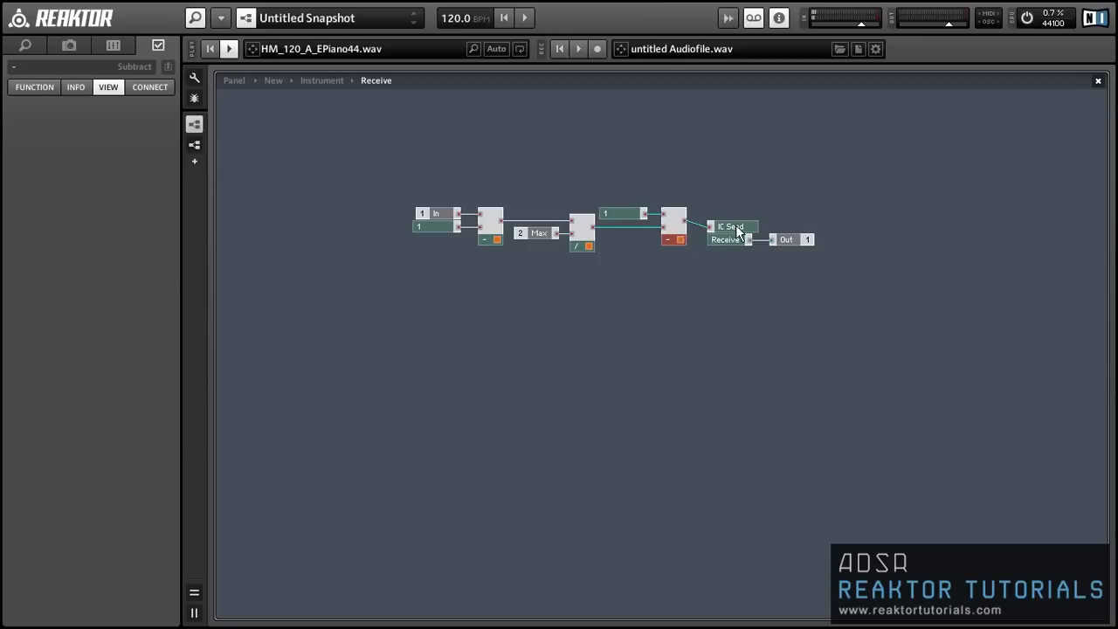
pyautogui.click(732, 220)
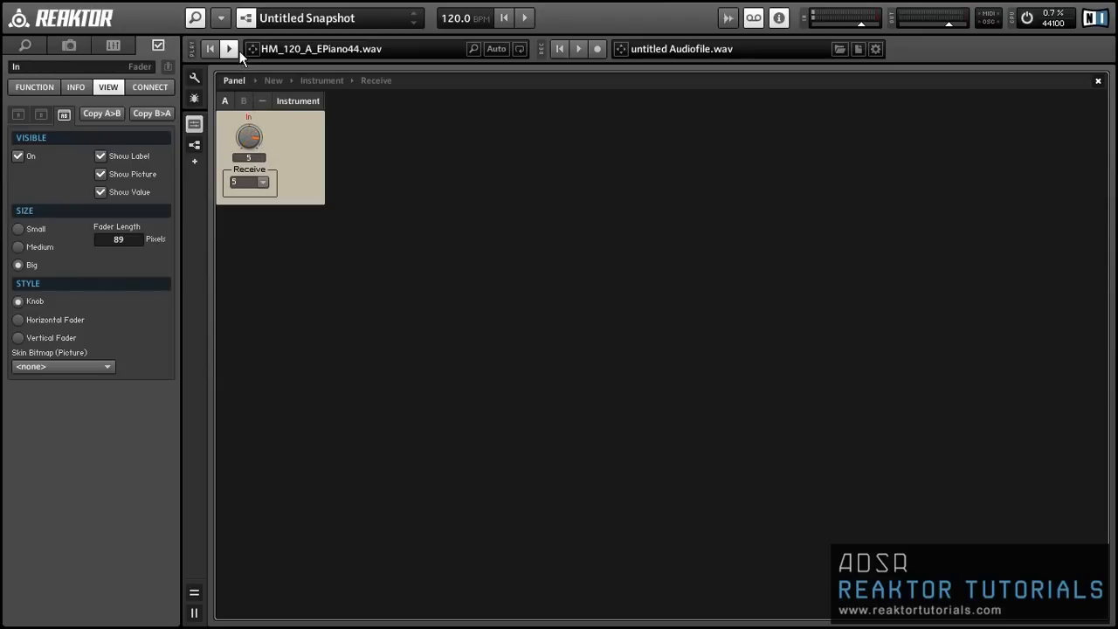
# Turn the In knob on the panel down to 0
pyautogui.moveTo(249, 135); pyautogui.dragTo(249, 152)
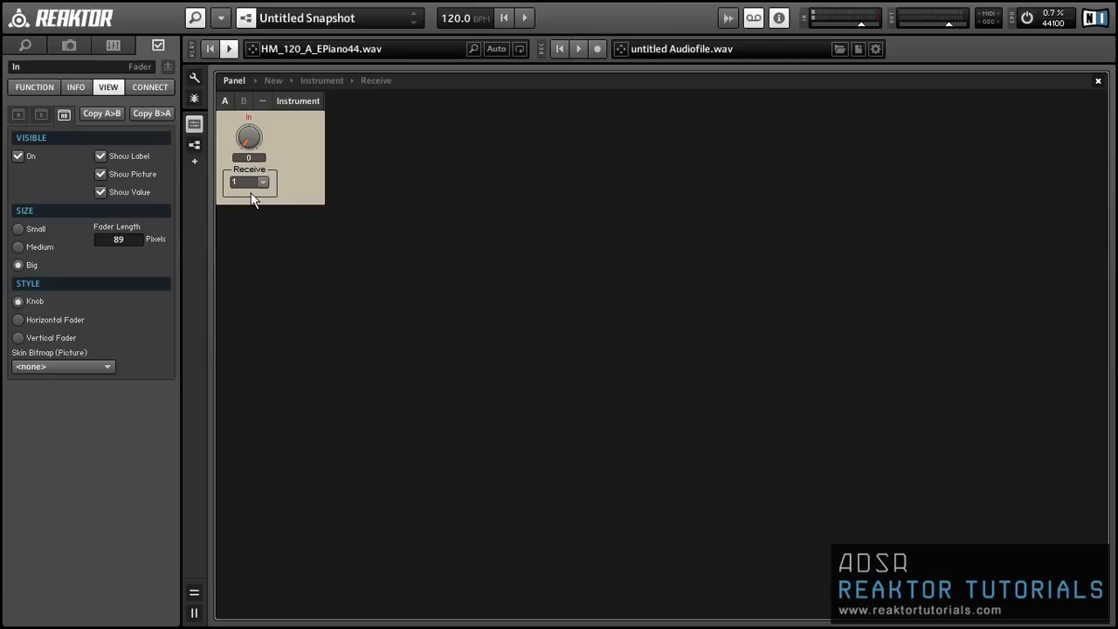
pyautogui.moveTo(272, 195)
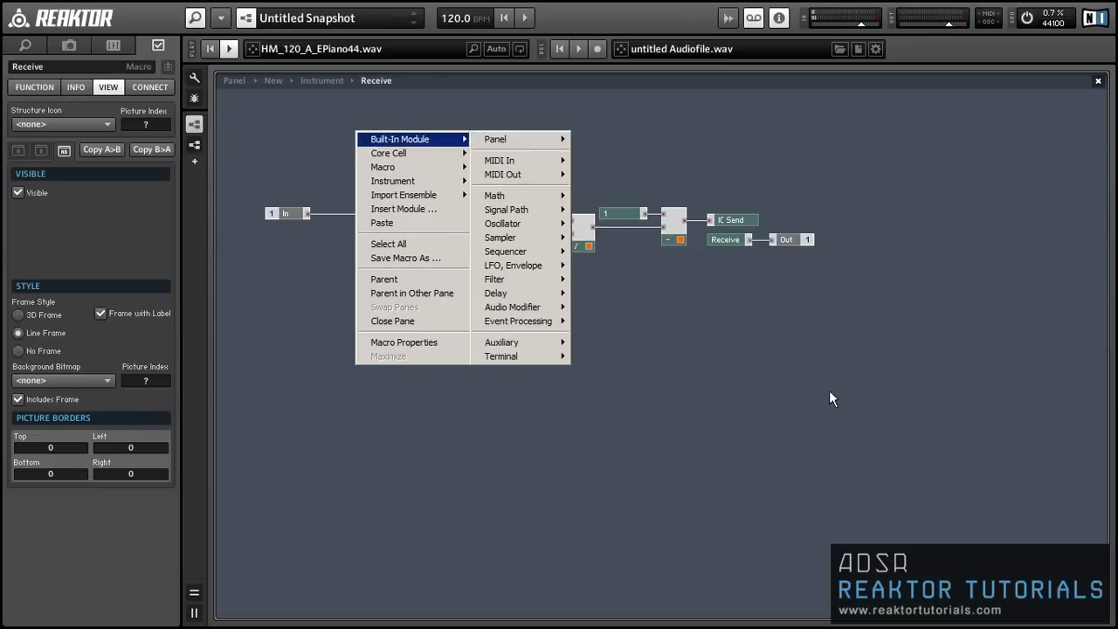
pyautogui.moveTo(518, 321)
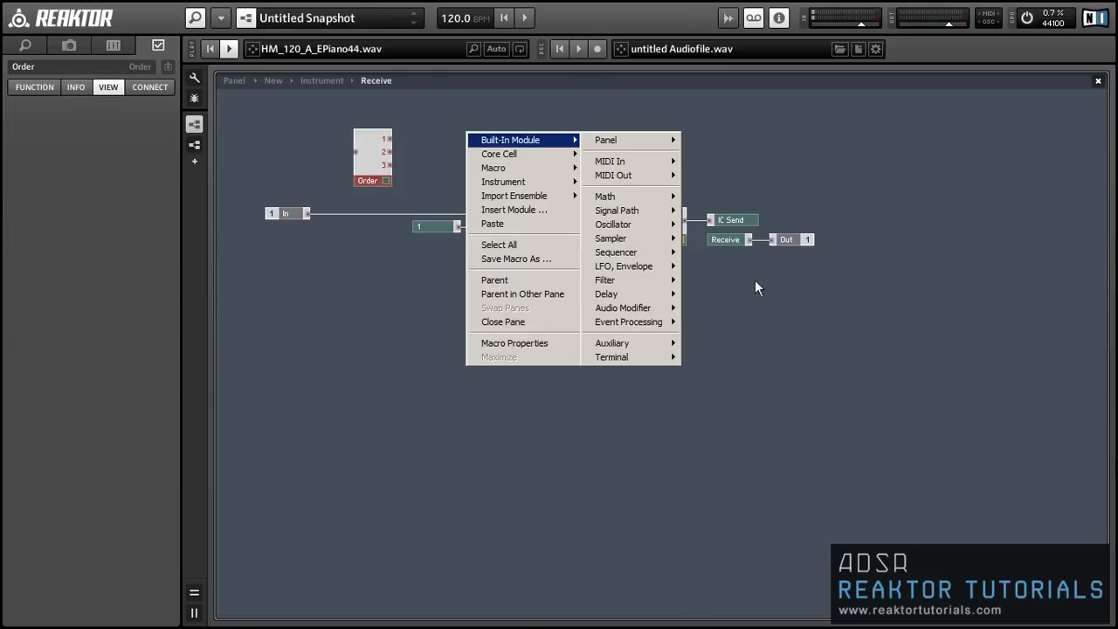
pyautogui.moveTo(628, 321)
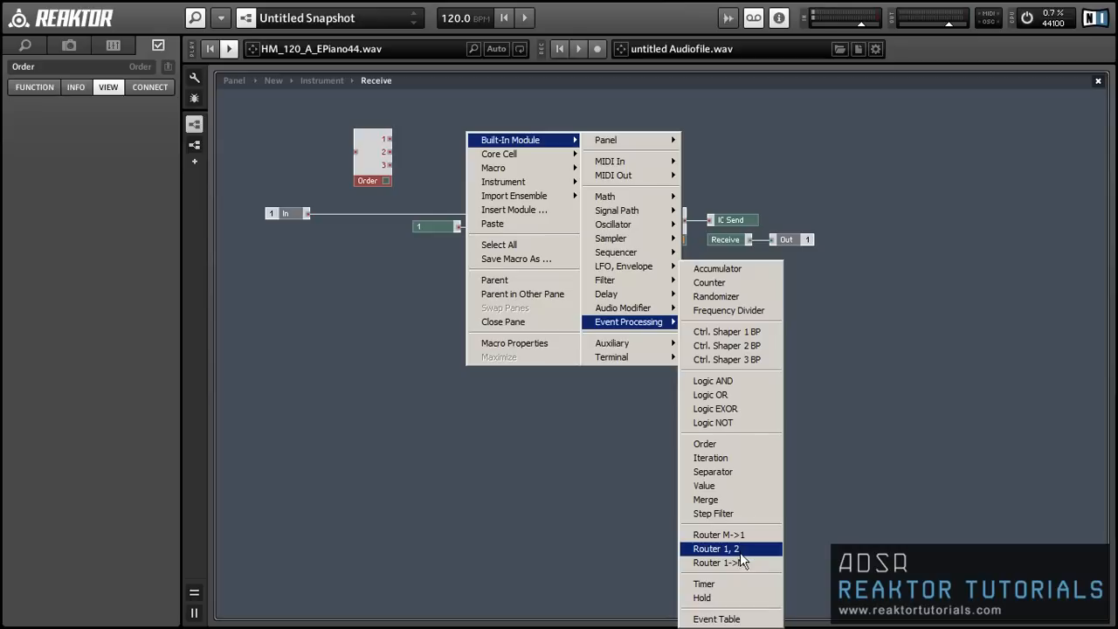
# Add a Router M->1 module and wire In into the Order module
pyautogui.click(718, 534)
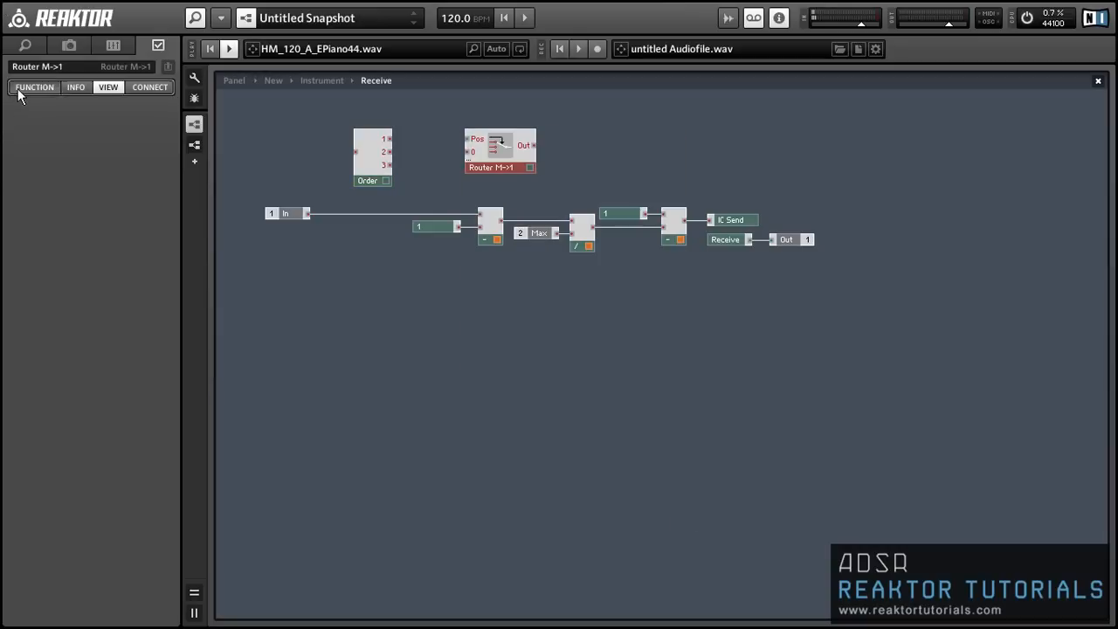
pyautogui.click(34, 86)
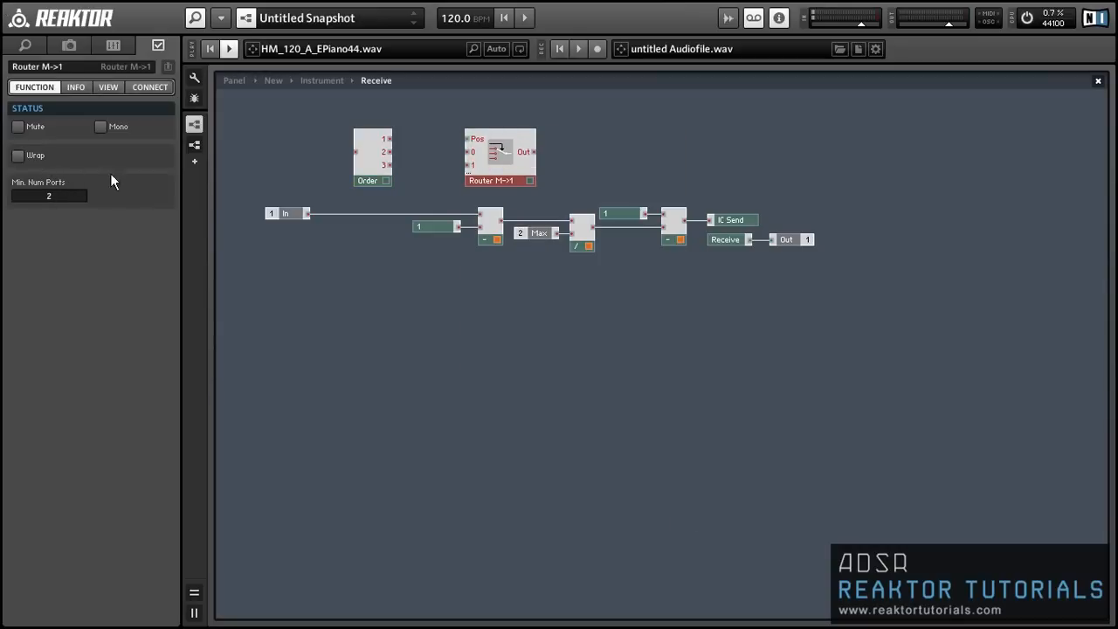
pyautogui.moveTo(309, 213); pyautogui.dragTo(359, 159)
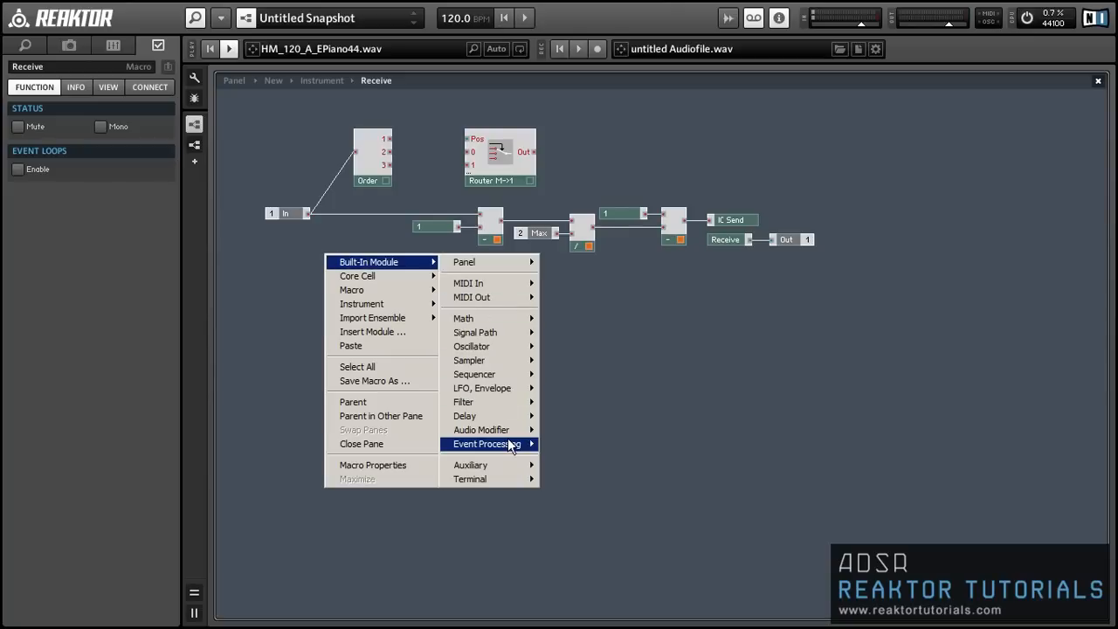
pyautogui.moveTo(463, 317)
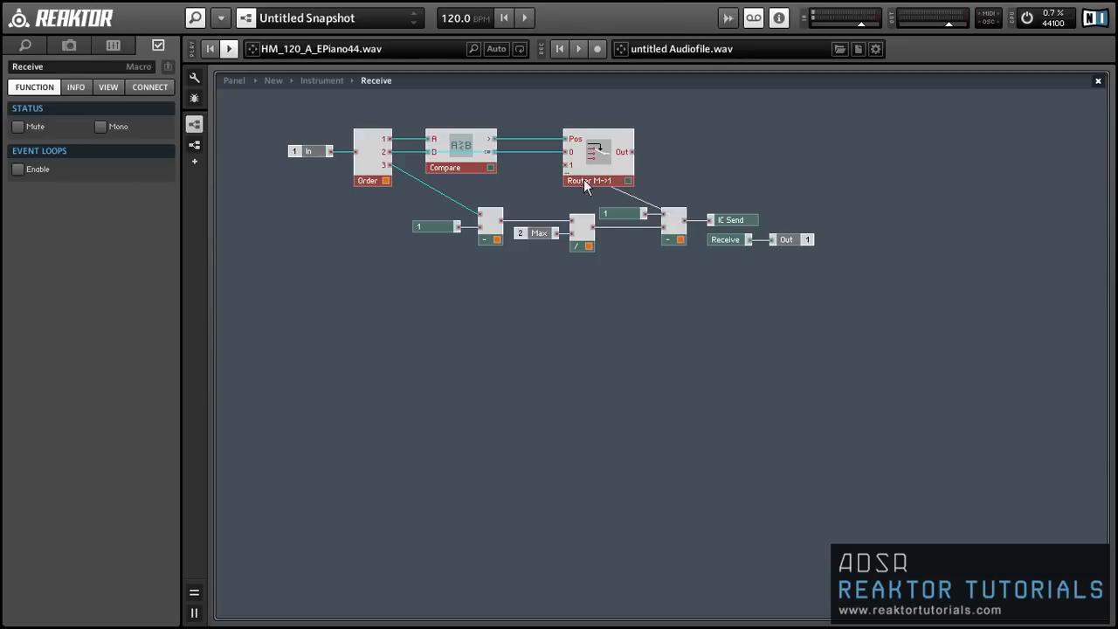
# Place IC Send at the router output, enable router mono, and raise the calculation chain
pyautogui.moveTo(629, 152); pyautogui.dragTo(712, 218)
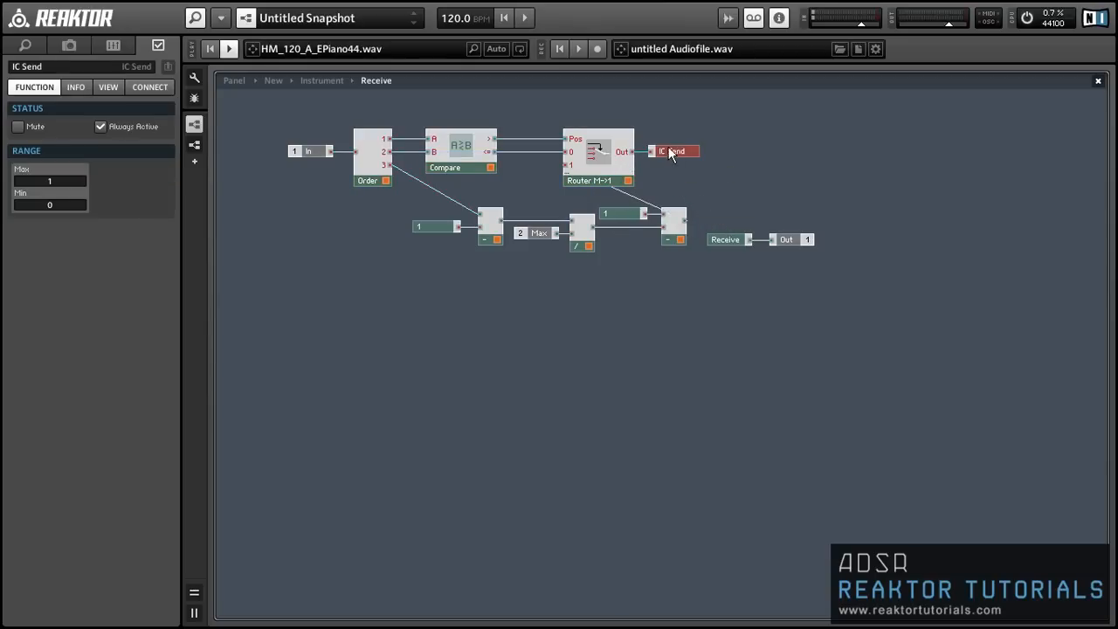
pyautogui.click(597, 181)
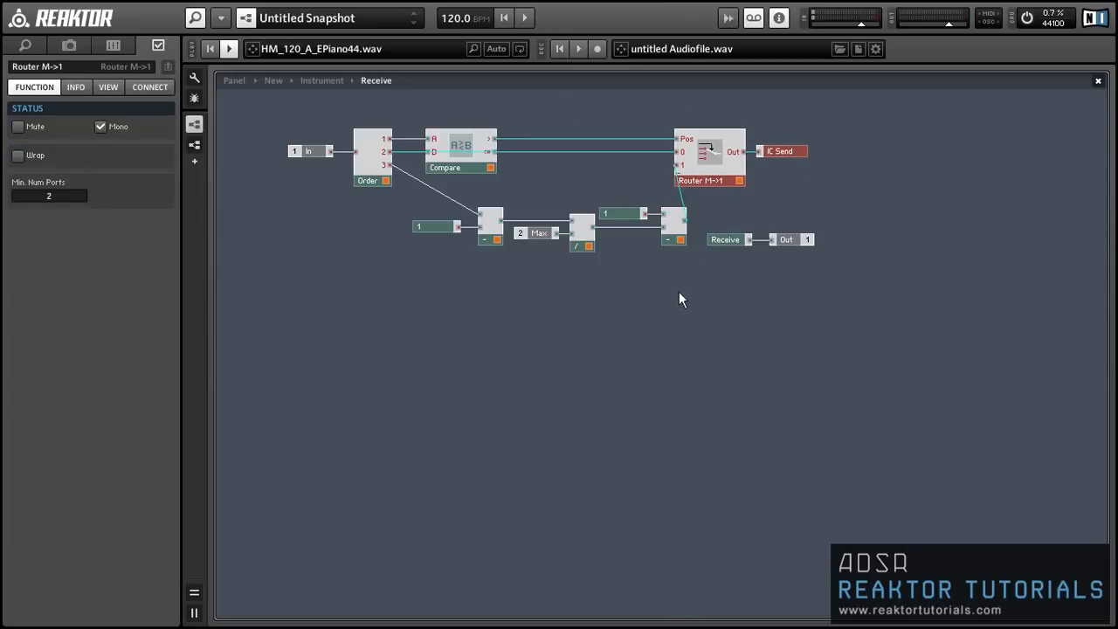
pyautogui.click(581, 242)
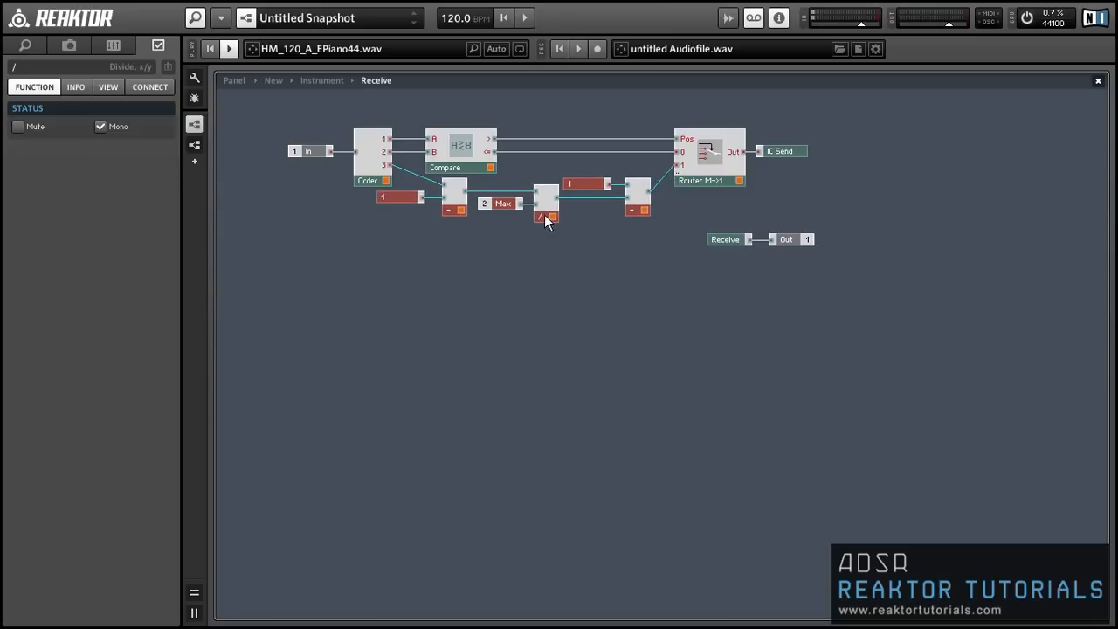
pyautogui.click(545, 216)
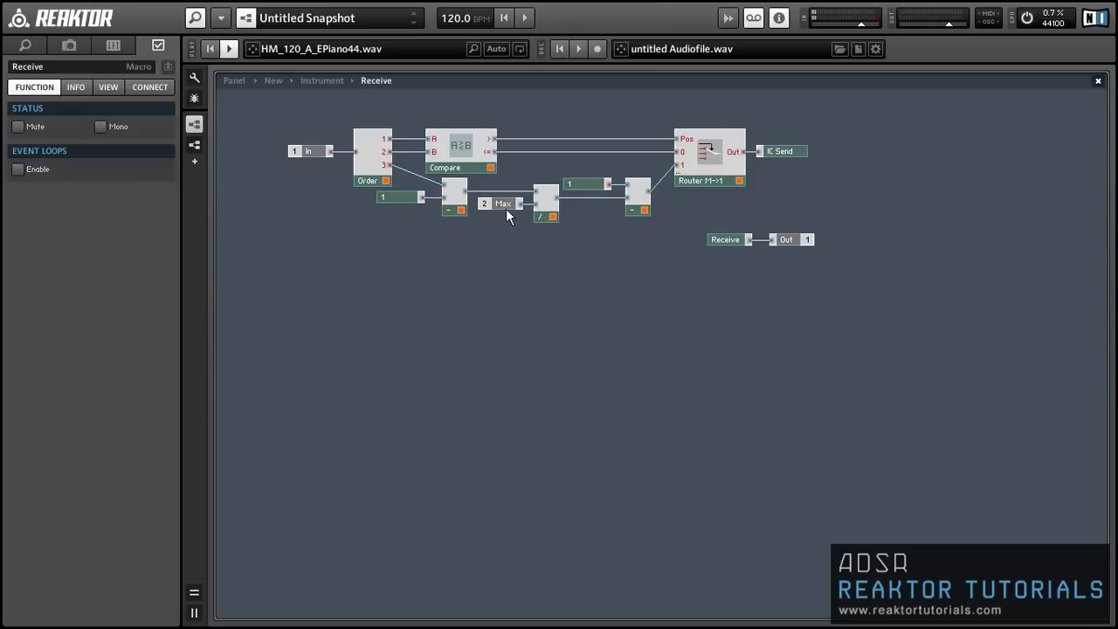
pyautogui.click(233, 80)
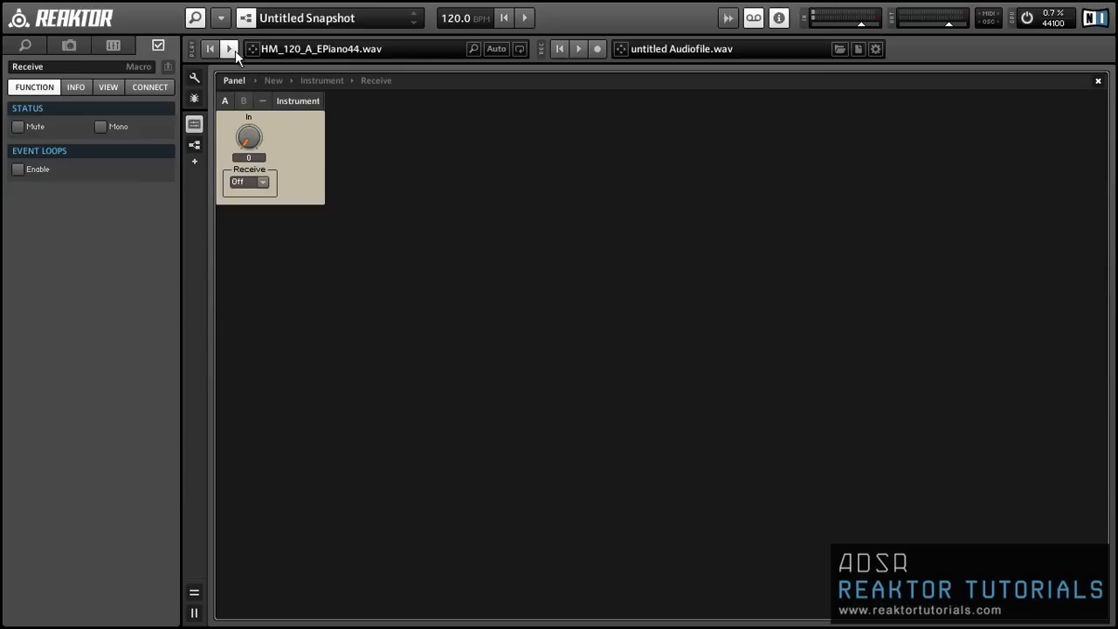
# Check the In knob's 0–6 range, then turn it to 5 and 3 to test Receive selection
pyautogui.click(249, 136)
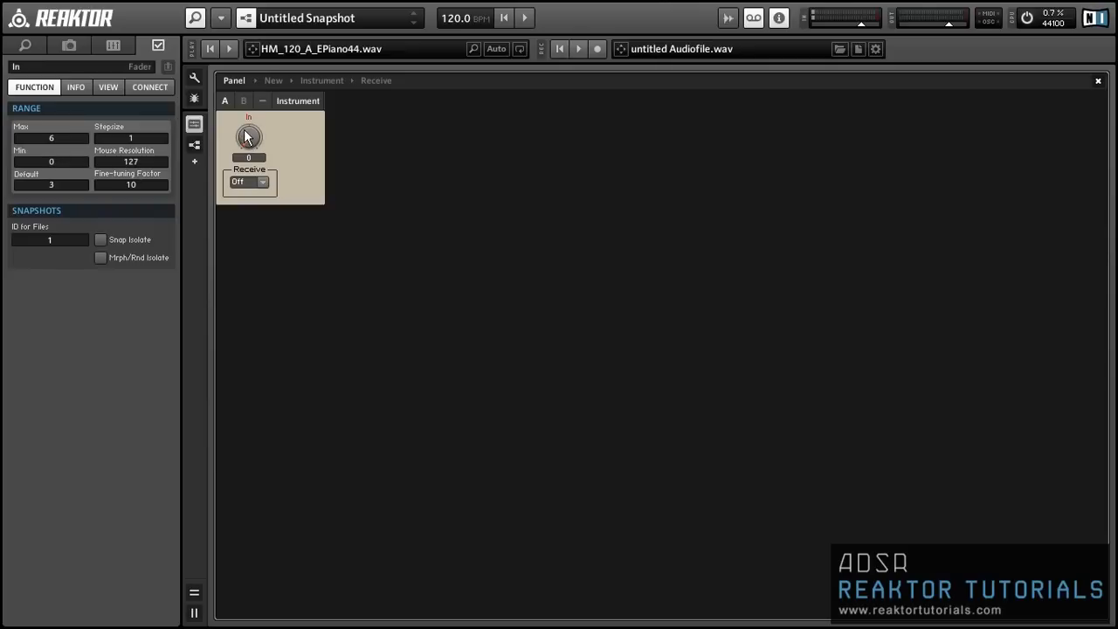
pyautogui.moveTo(249, 137); pyautogui.dragTo(249, 122)
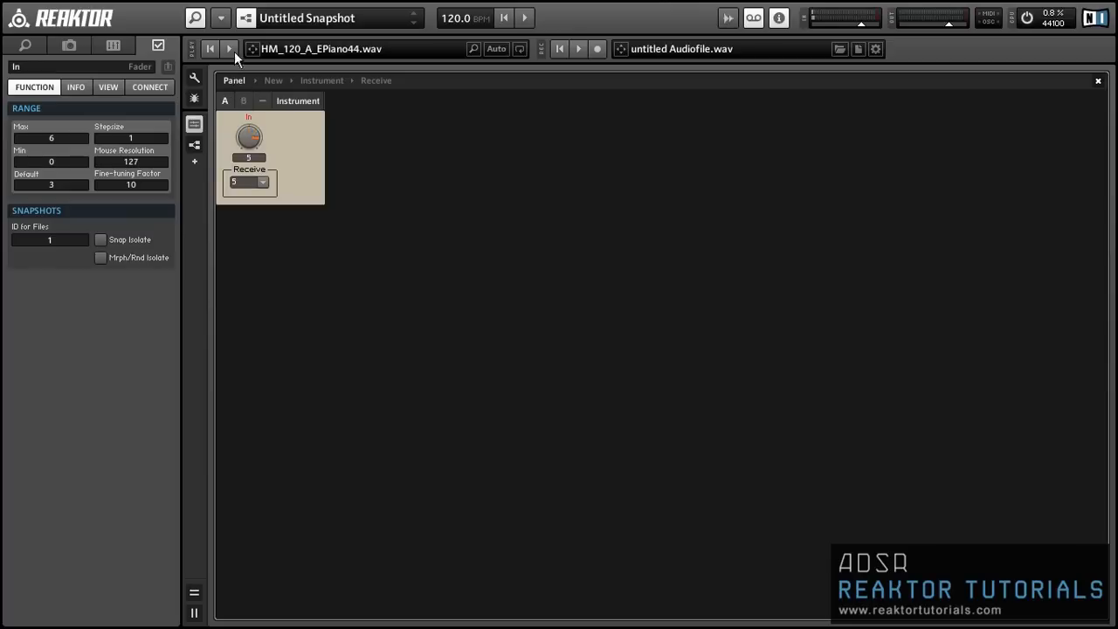
pyautogui.moveTo(249, 137); pyautogui.dragTo(249, 153)
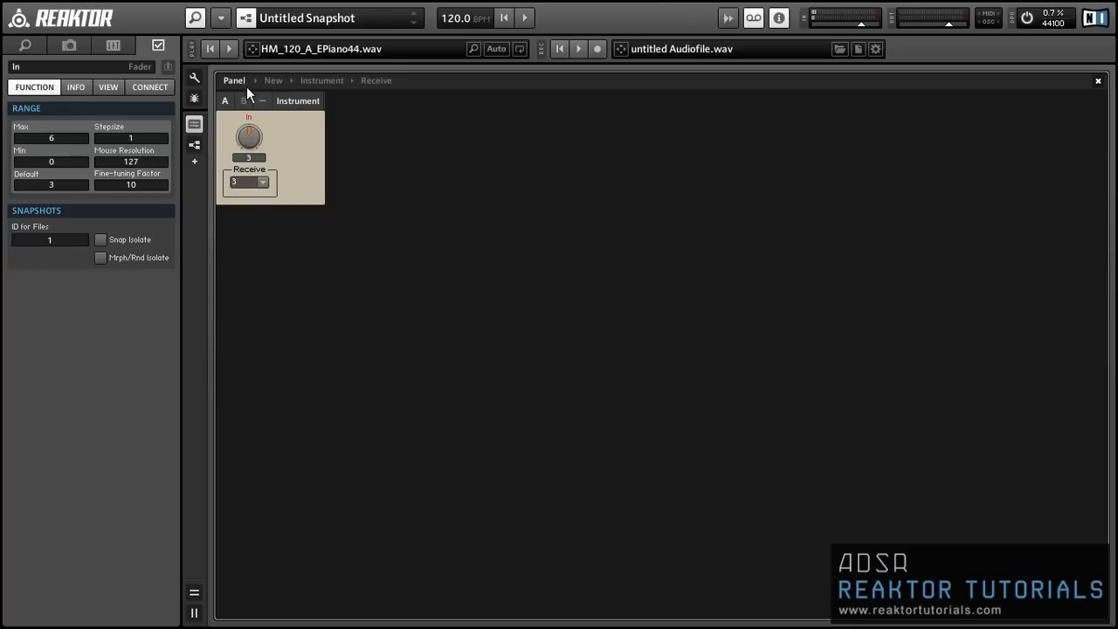